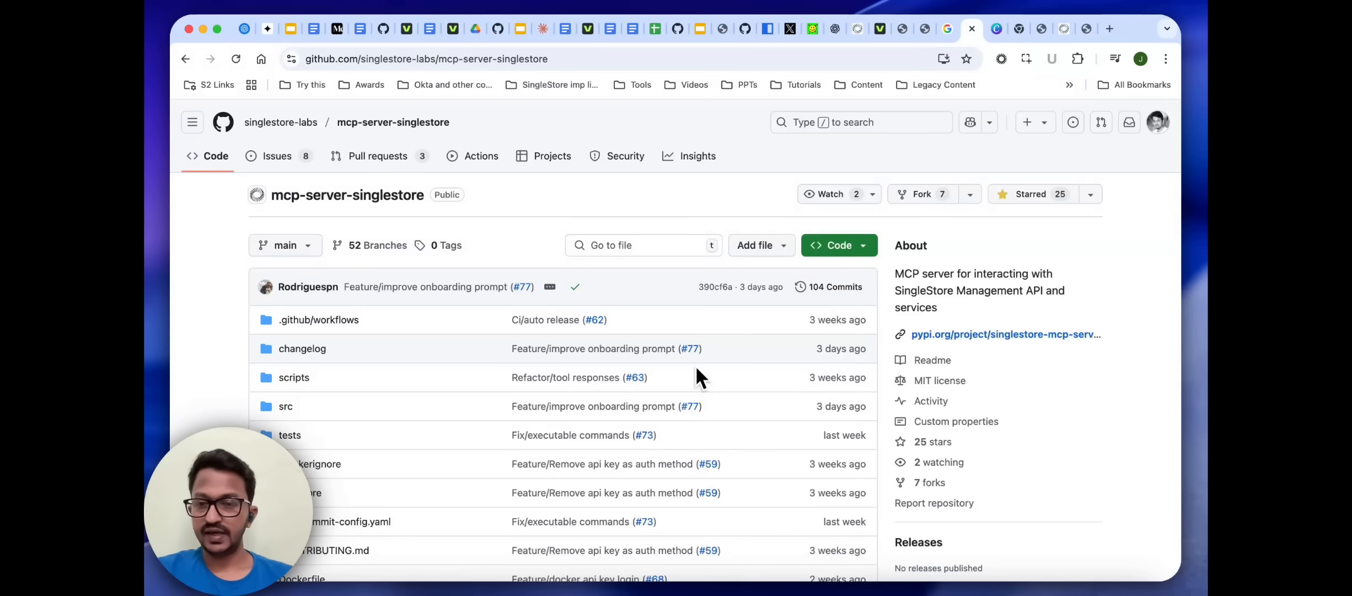
{"action": "mouse_move", "coordinate": [565, 143]}
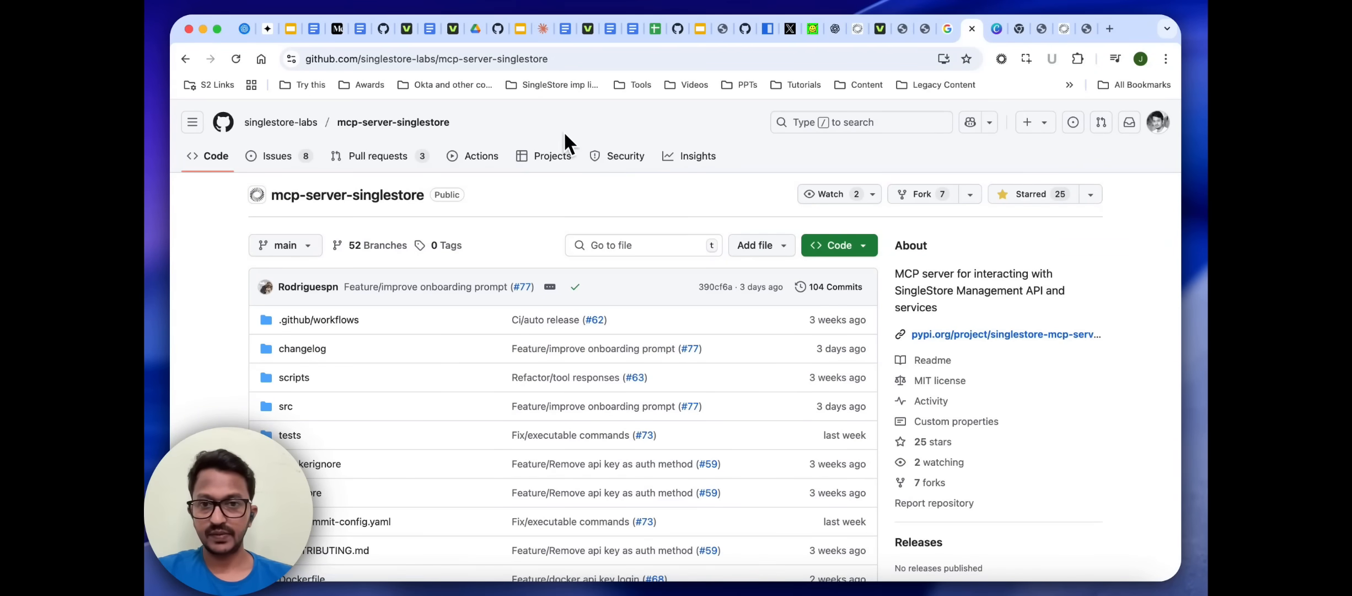
Read the SingleStore MCP README's introduction, installer, Init Command and Smithery sections
{"action": "scroll", "scroll_direction": "down", "scroll_amount": 3}
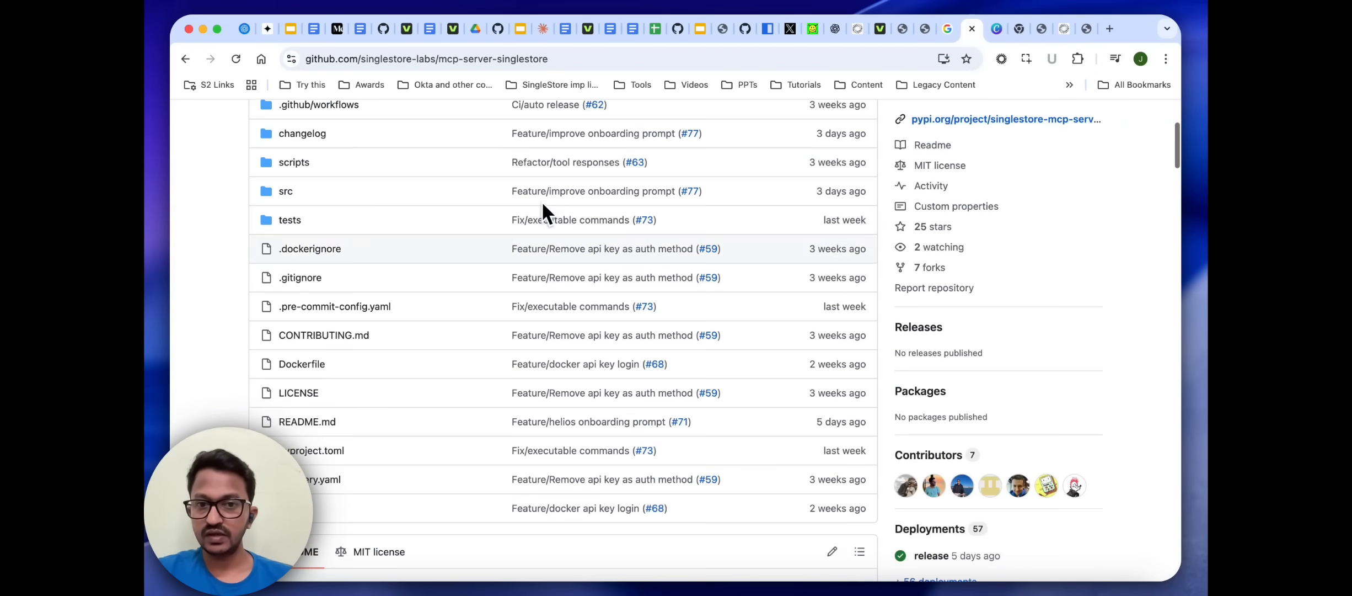
{"action": "scroll", "scroll_direction": "down", "scroll_amount": 3}
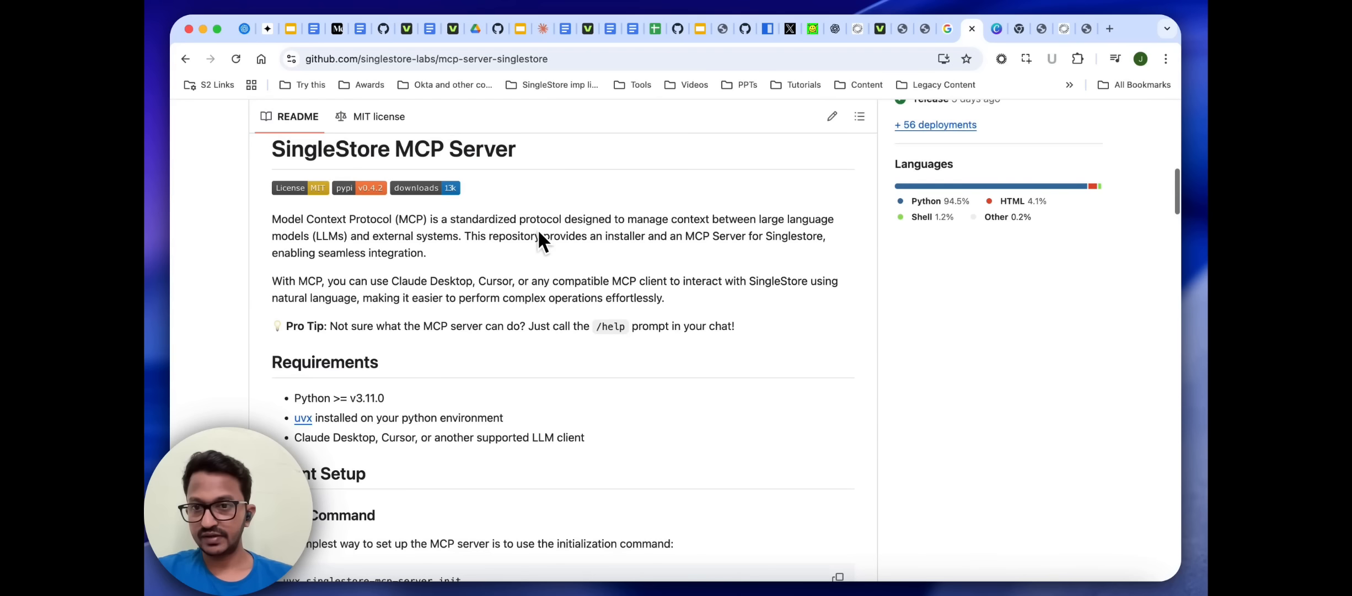
{"action": "double_click", "coordinate": [557, 269]}
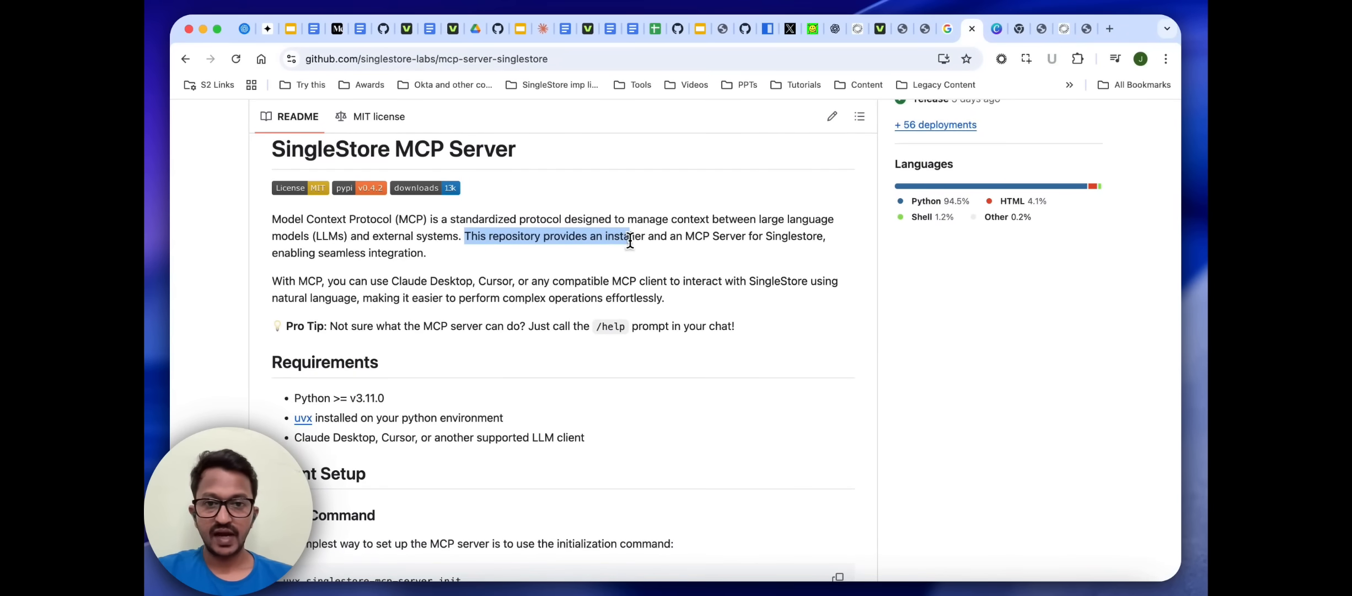
{"action": "left_click_drag", "start_coordinate": [621, 236], "coordinate": [815, 236]}
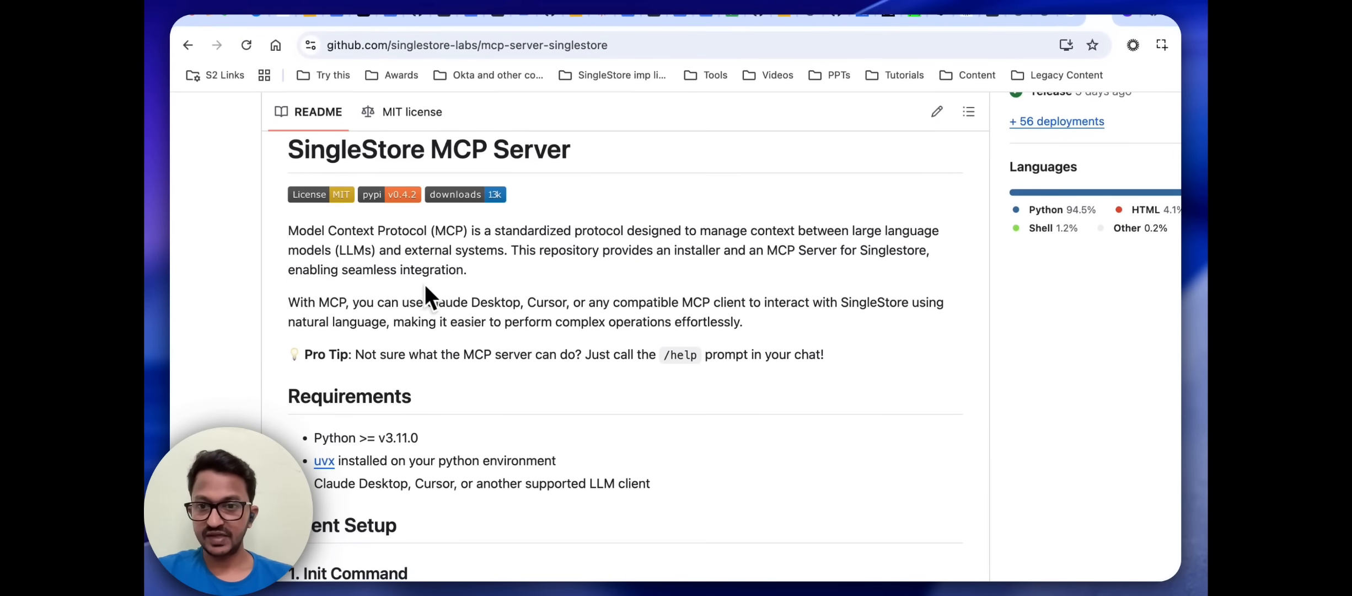
{"action": "scroll", "scroll_direction": "down", "scroll_amount": 3}
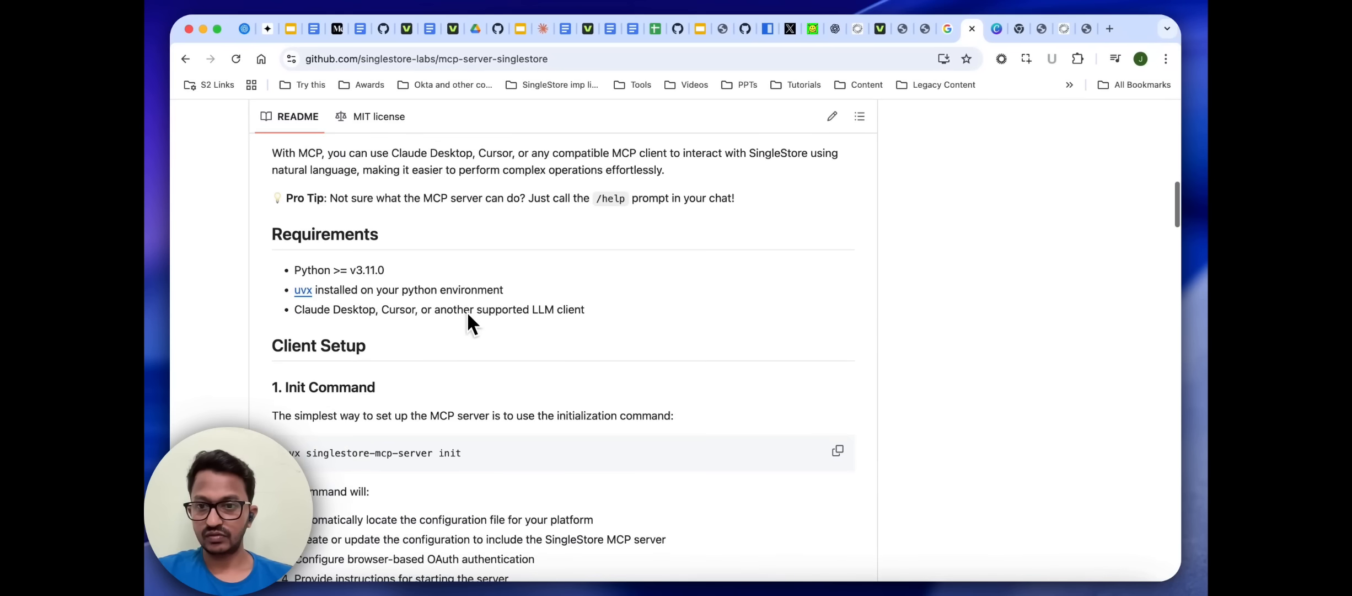
{"action": "scroll", "scroll_direction": "down", "scroll_amount": 3}
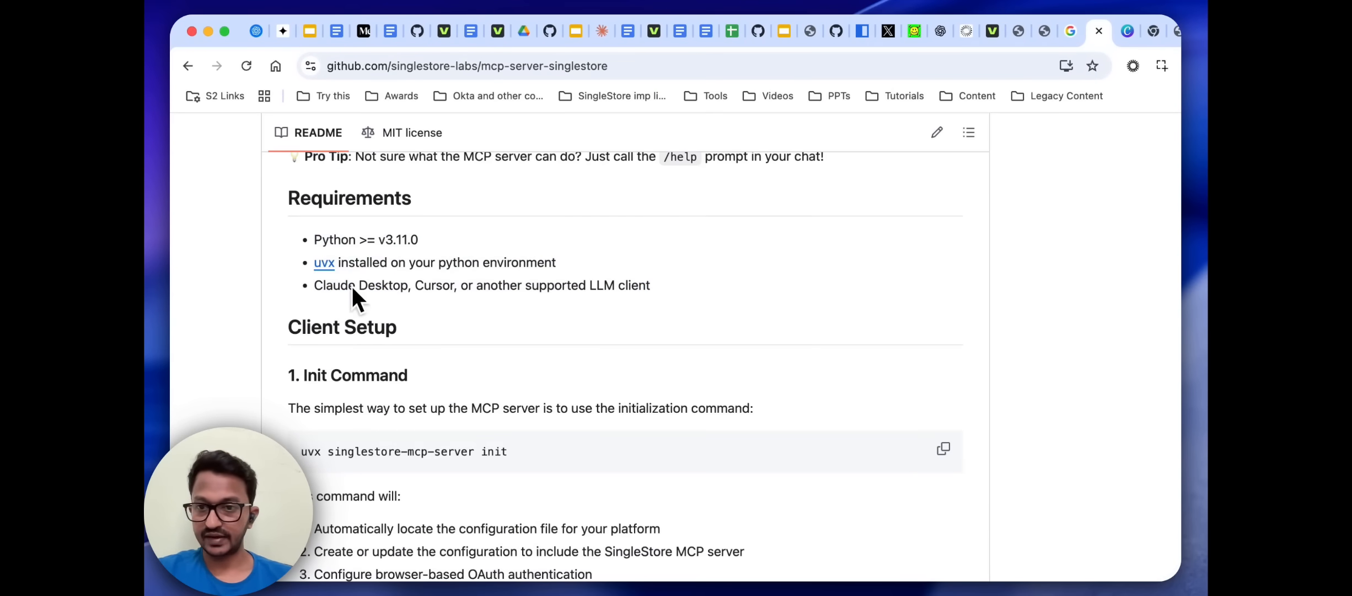
{"action": "mouse_move", "coordinate": [357, 267]}
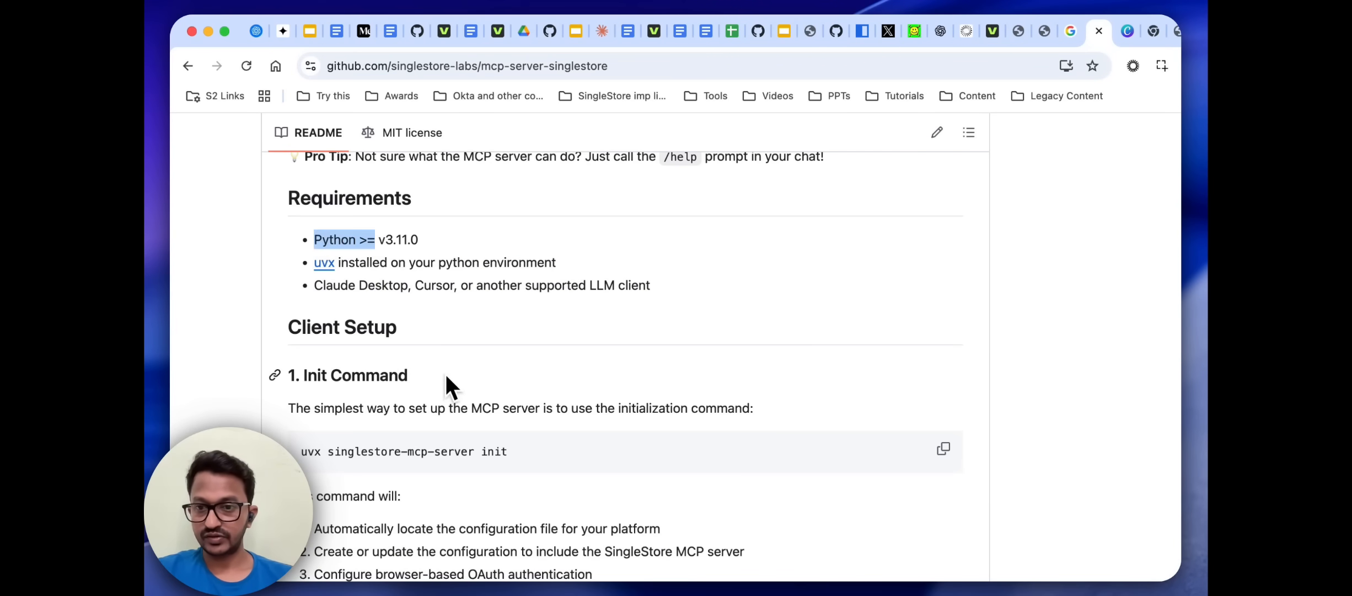
{"action": "scroll", "scroll_direction": "down", "scroll_amount": 3}
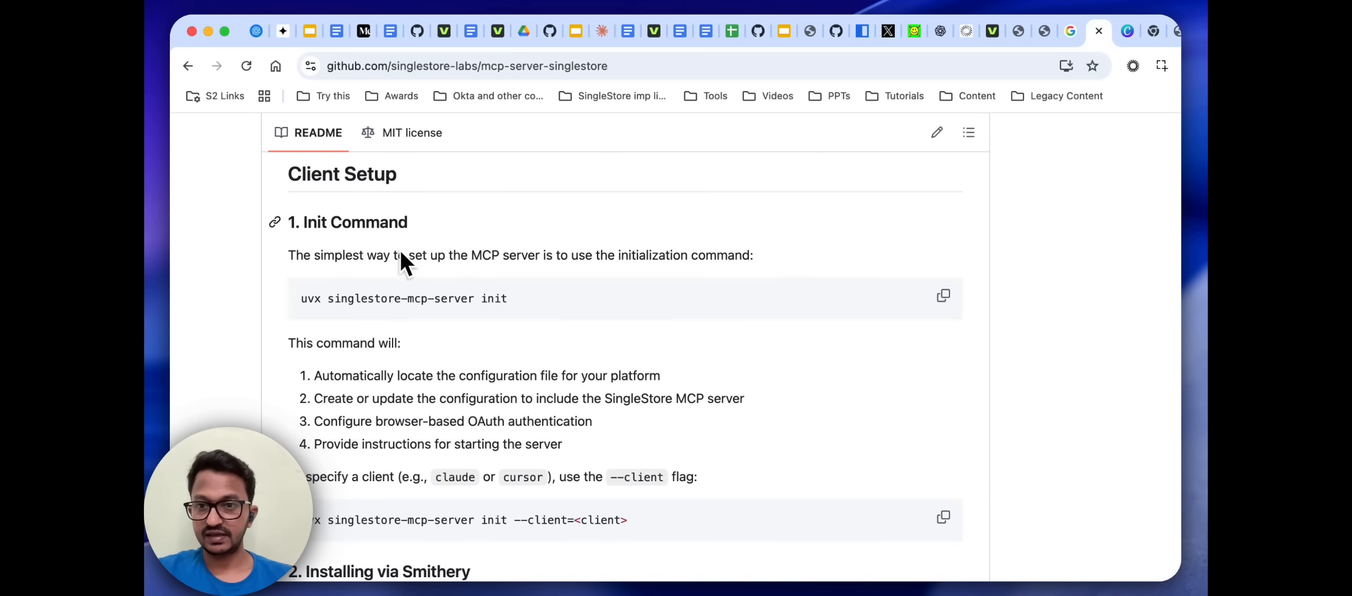
{"action": "double_click", "coordinate": [354, 222]}
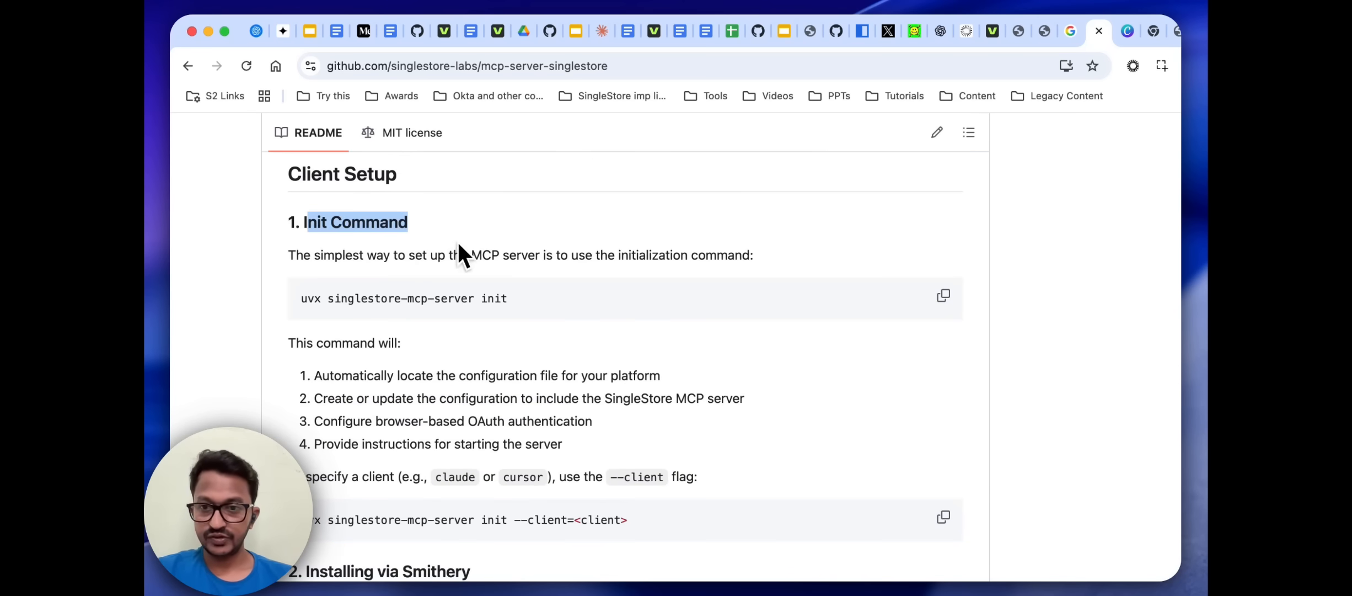
{"action": "scroll", "scroll_direction": "down", "scroll_amount": 3}
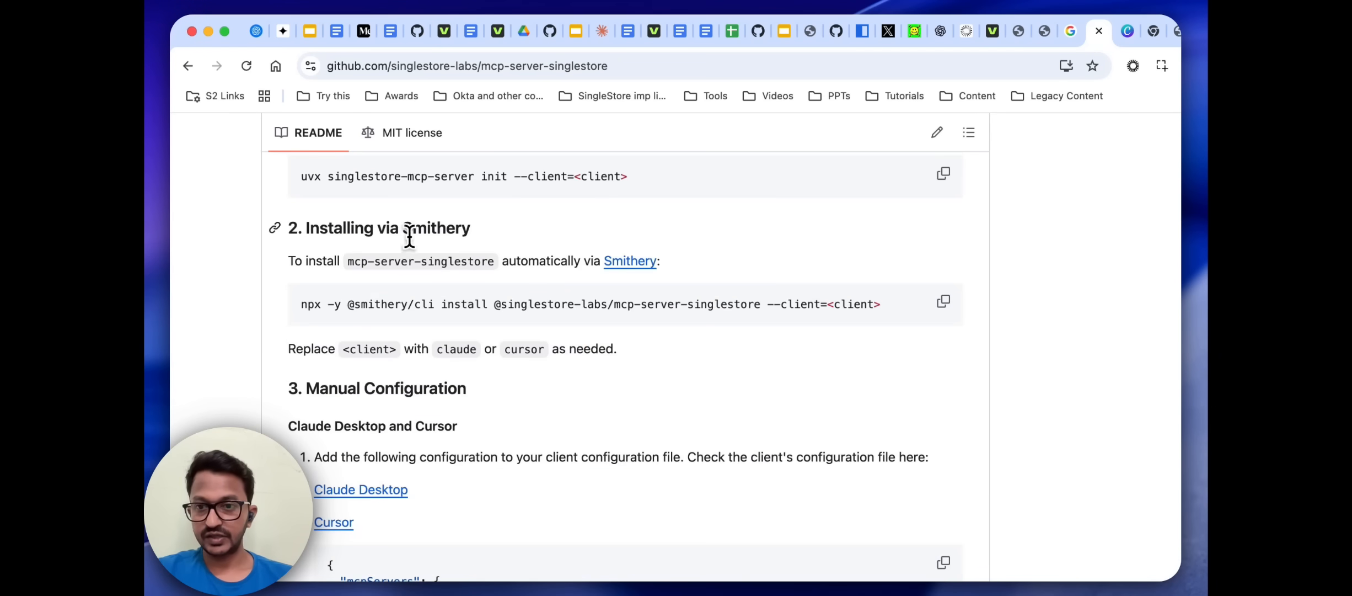
{"action": "double_click", "coordinate": [337, 228]}
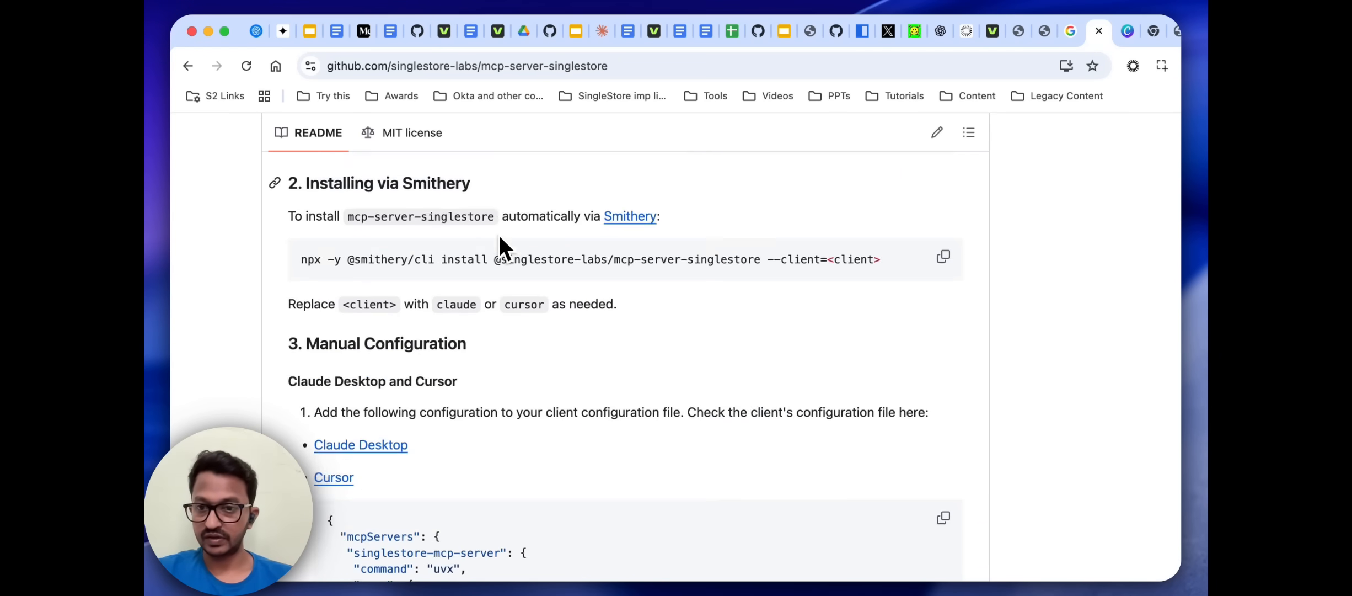
Run 'uvx singlestore-mcp-server init' in the integrated terminal
{"action": "scroll", "scroll_direction": "down", "scroll_amount": 3}
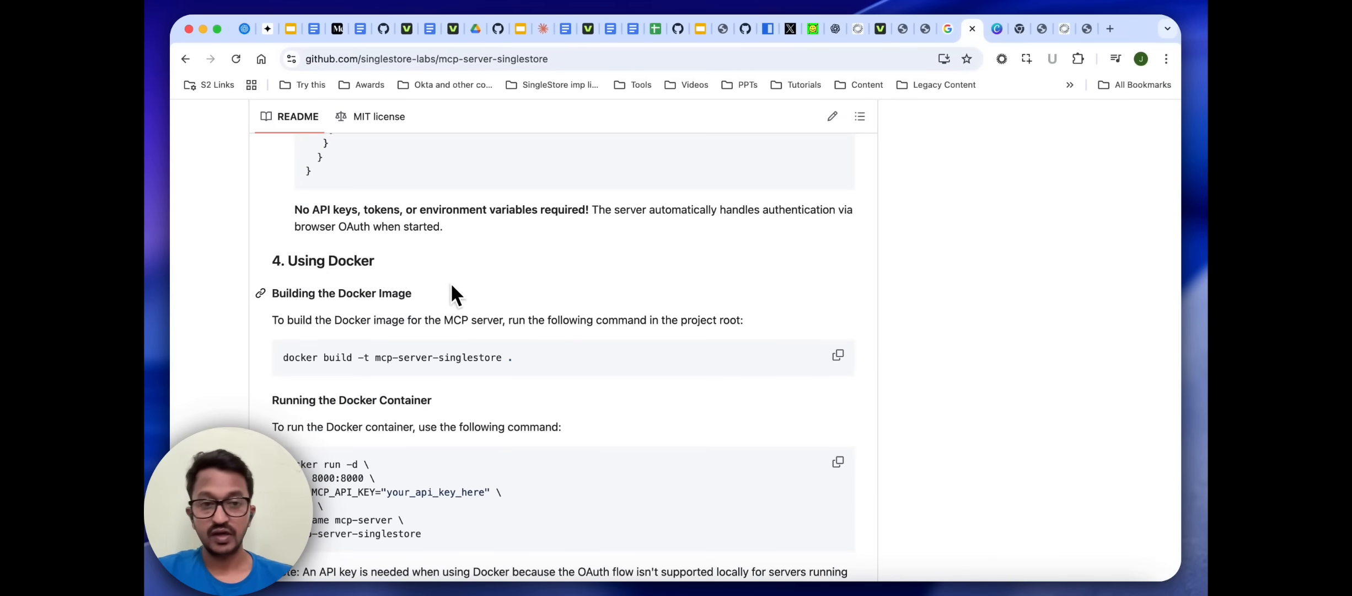
{"action": "scroll", "scroll_direction": "down", "scroll_amount": 3}
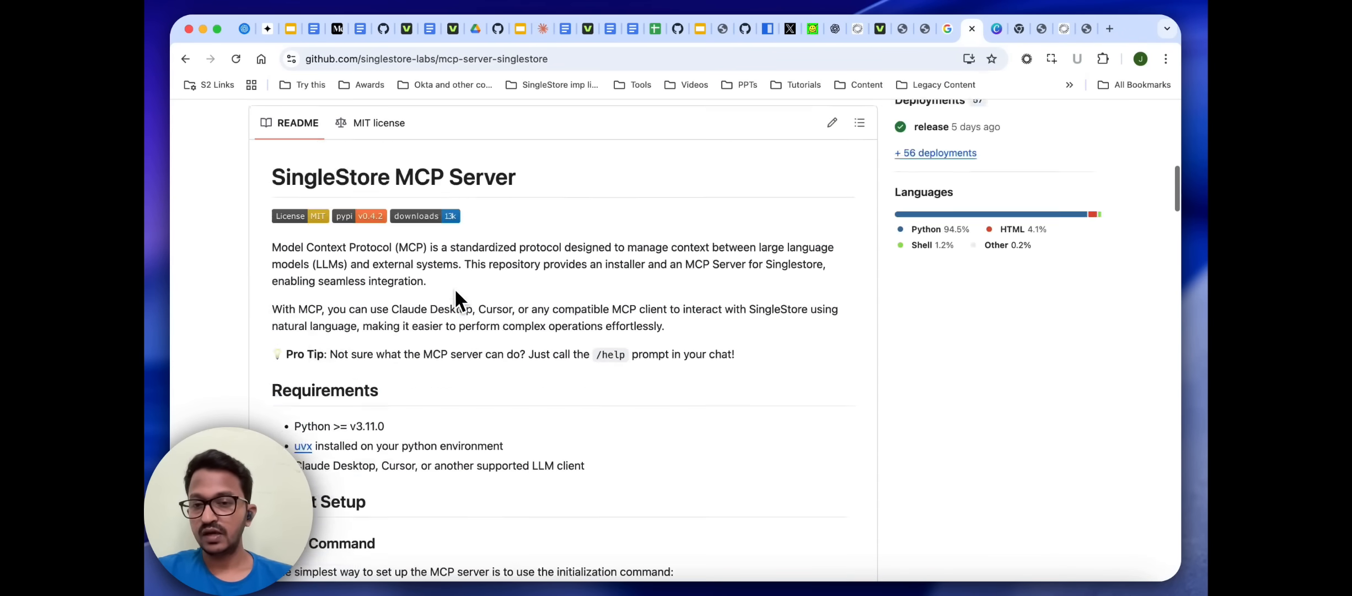
{"action": "scroll", "scroll_direction": "down", "scroll_amount": 3}
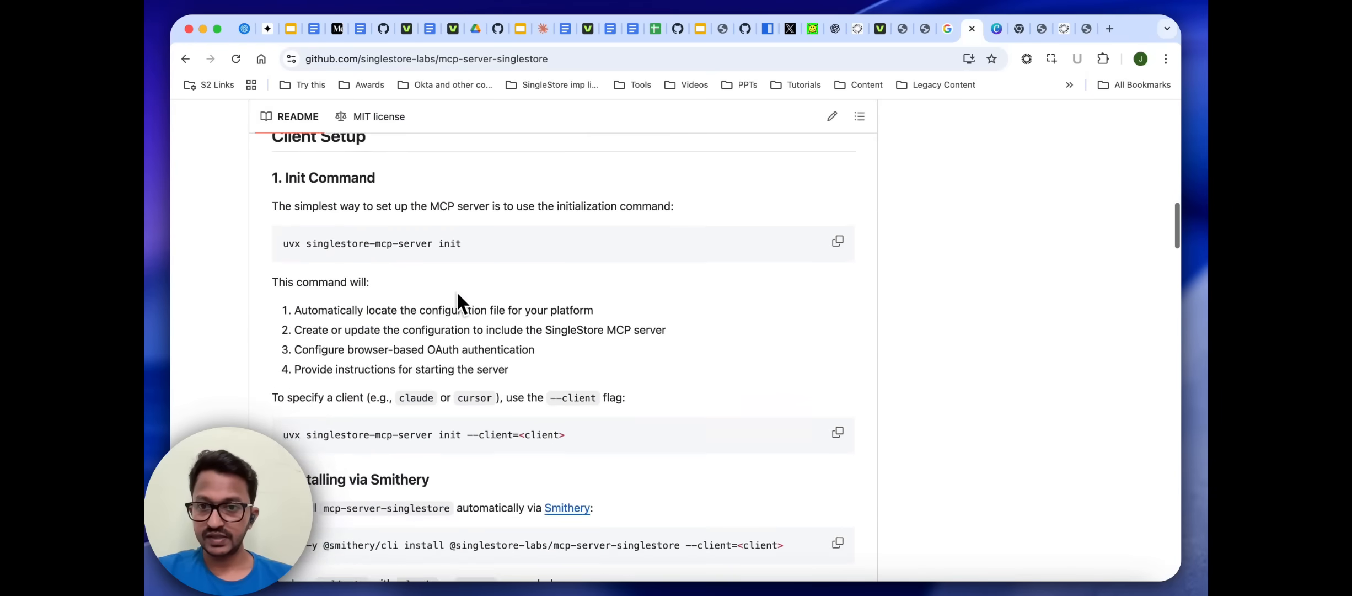
{"action": "left_click", "coordinate": [836, 240]}
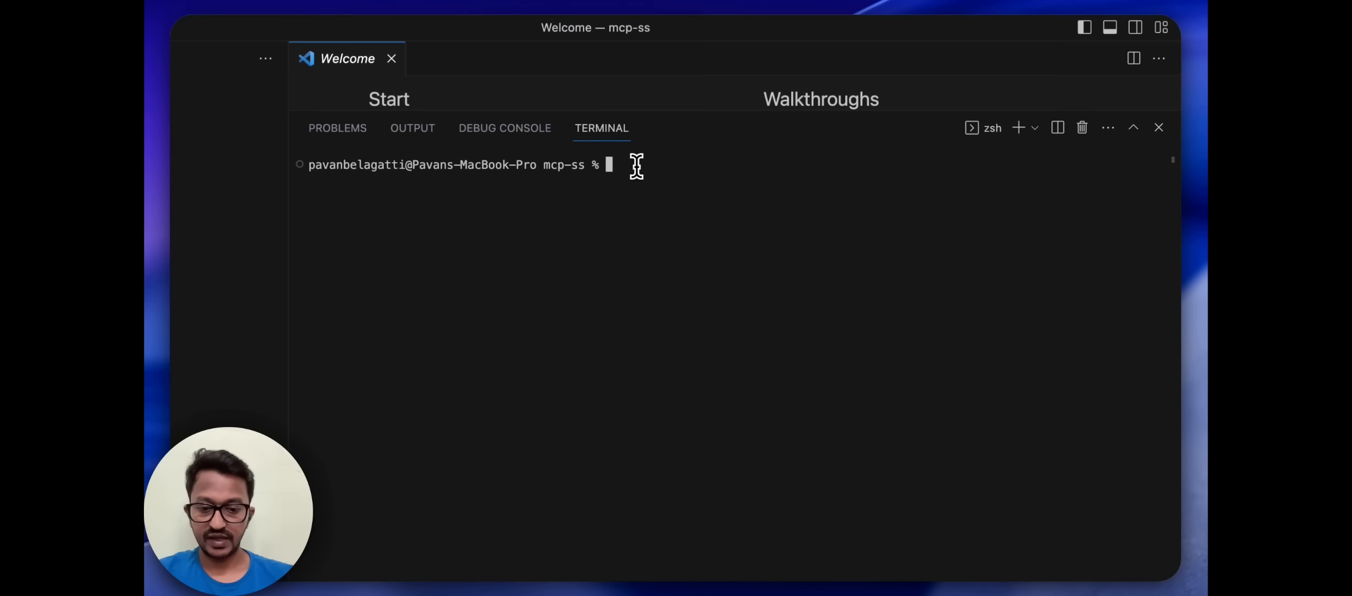
{"action": "type", "text": "uvx singlestore-mcp-server init"}
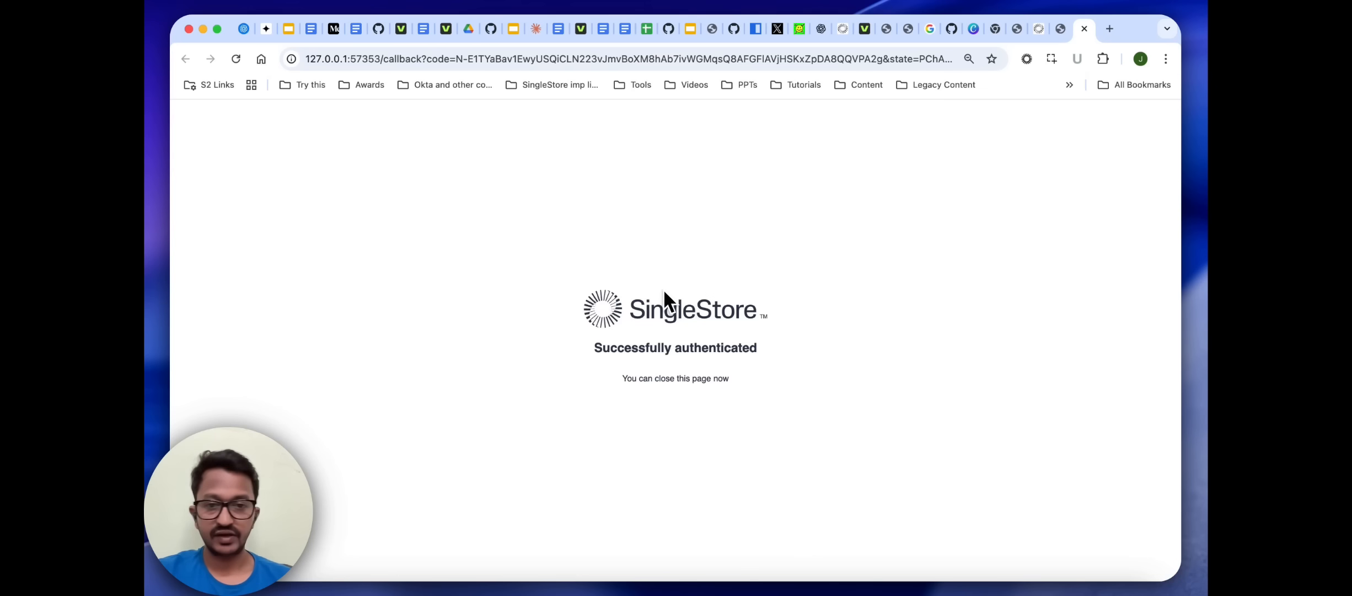
{"action": "mouse_move", "coordinate": [655, 241]}
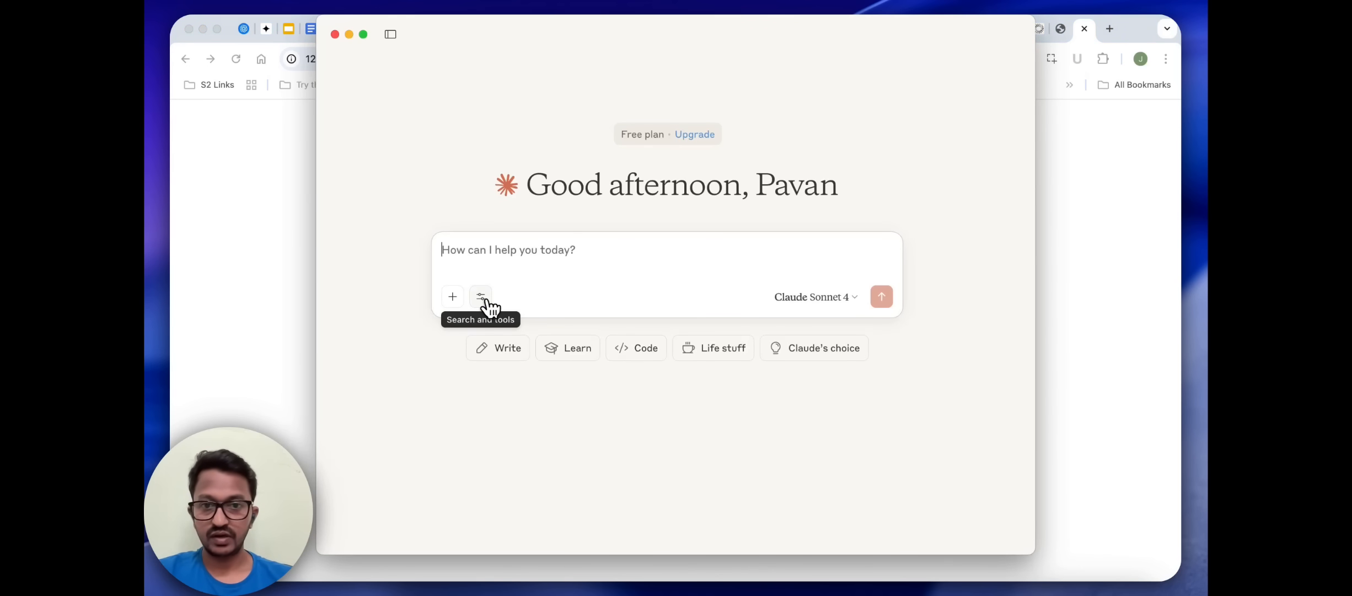
Check the connected tools, then type 'create a database by the name 'test' in my workspace'
{"action": "left_click", "coordinate": [480, 296]}
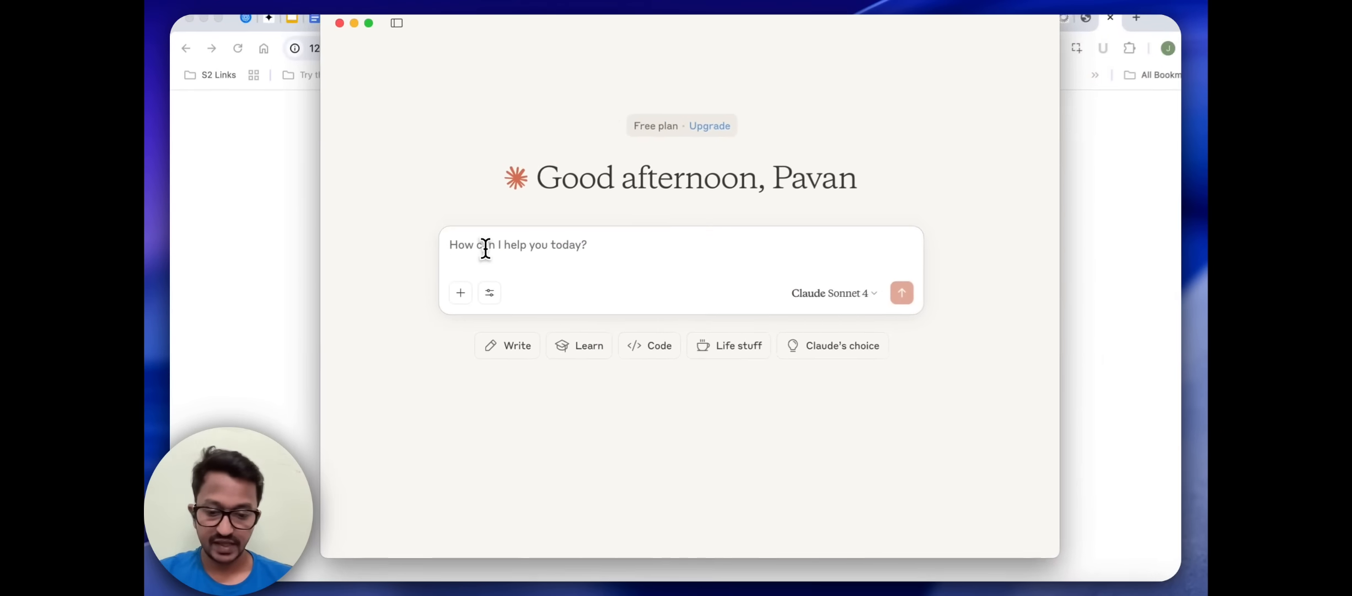
{"action": "type", "text": "create a database"}
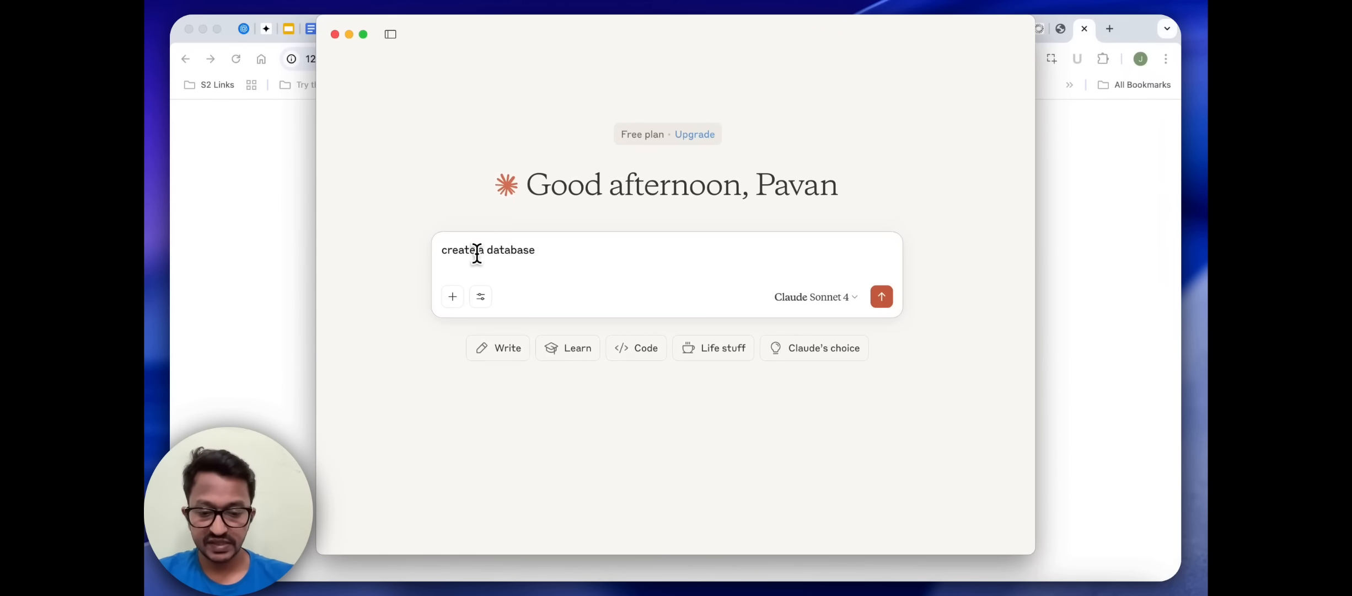
{"action": "type", "text": "by the"}
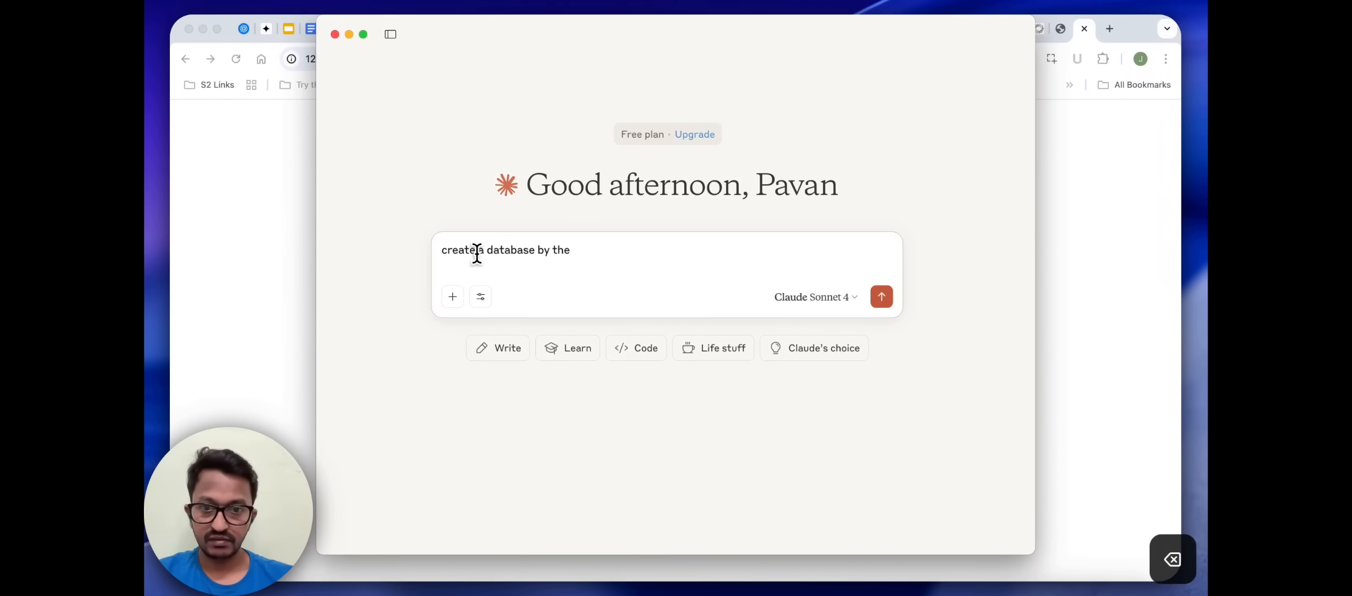
{"action": "type", "text": "name"}
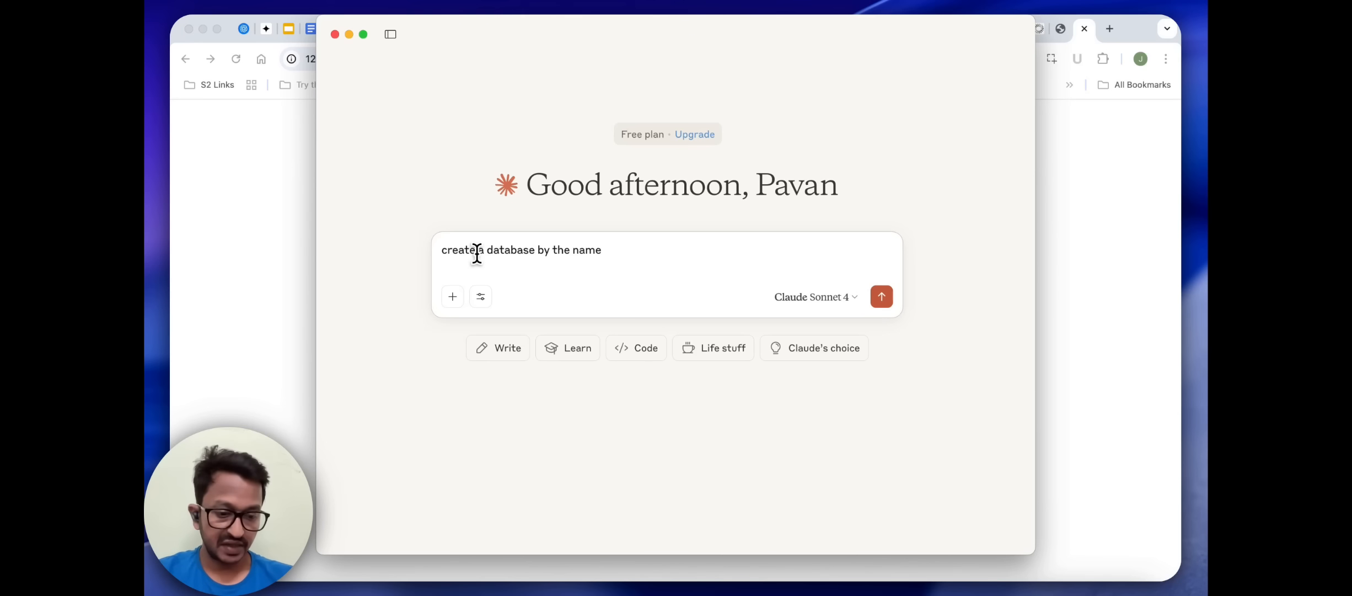
{"action": "type", "text": "'d"}
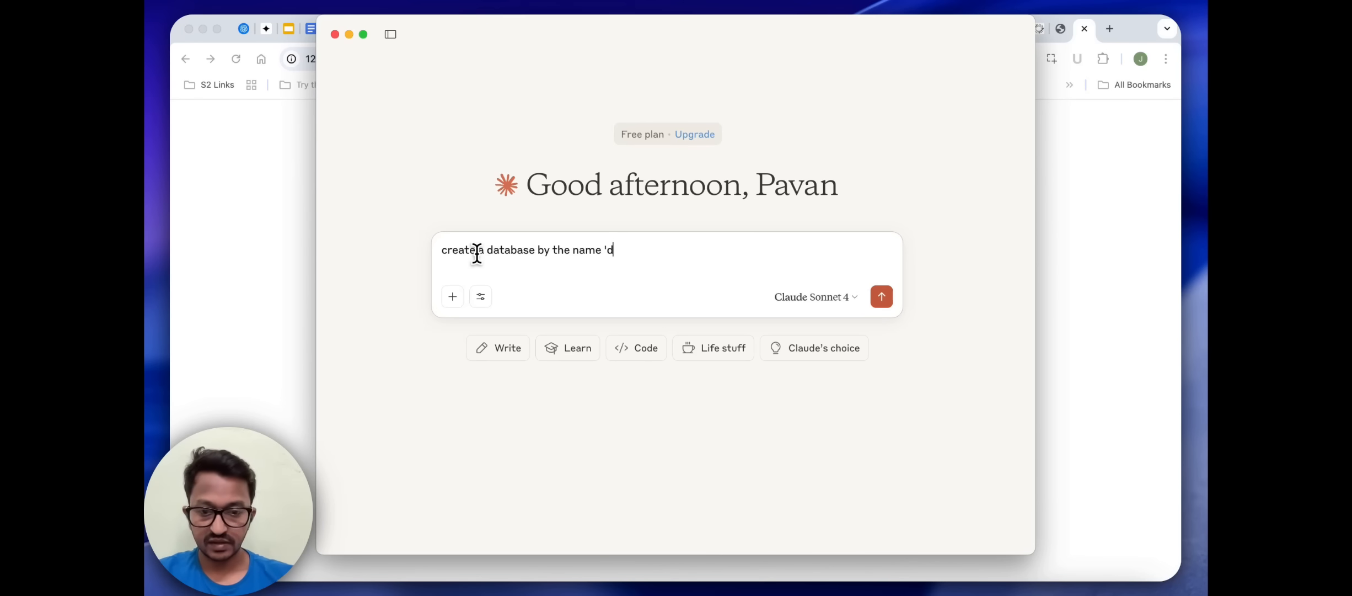
{"action": "type", "text": "est' in my workspace"}
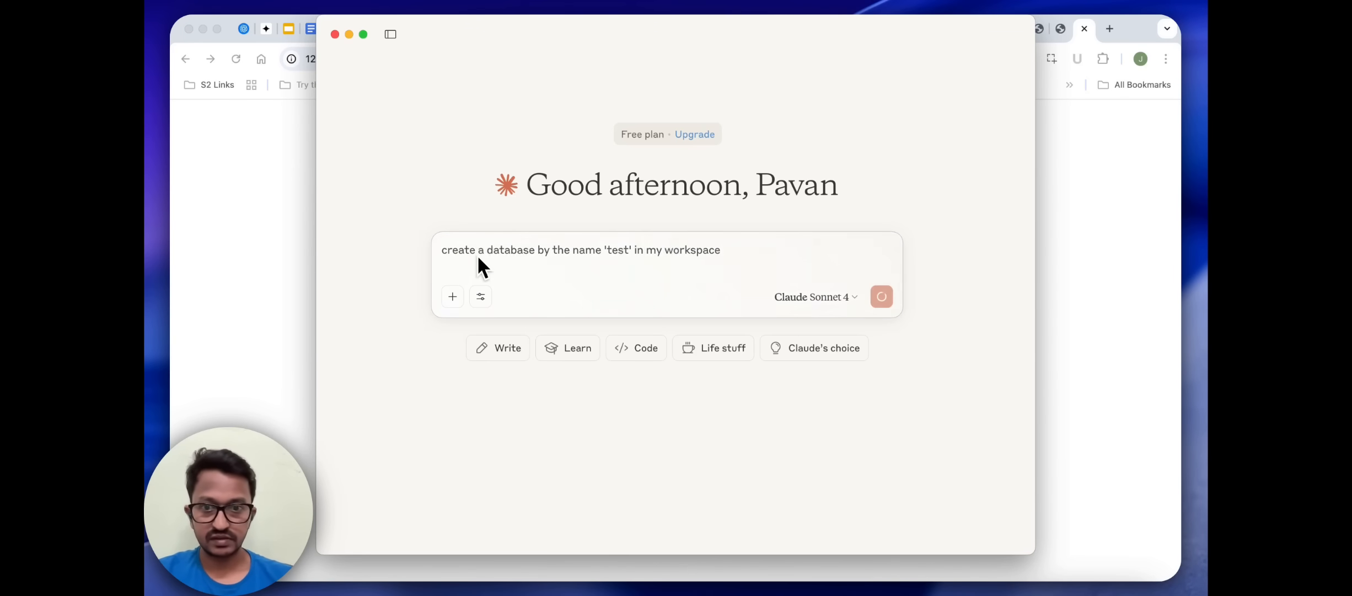
Send the request and allow organization, workspace listing, CREATE DATABASE test, and group/workspace info tools
{"action": "left_click", "coordinate": [881, 296]}
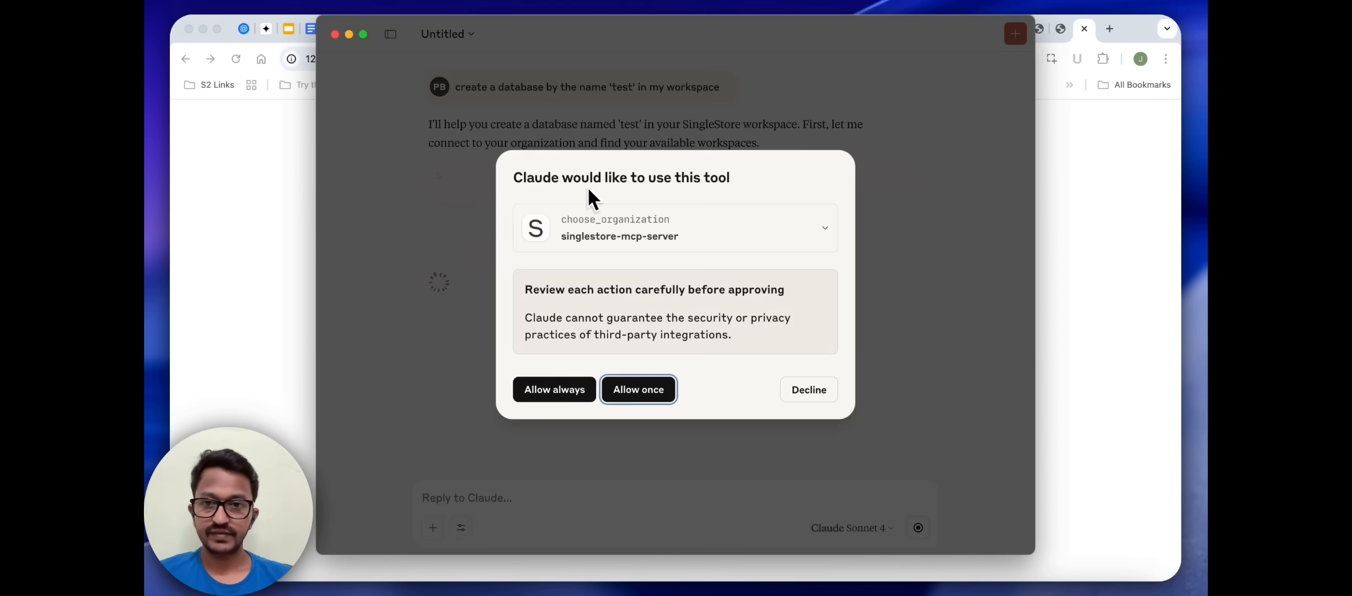
{"action": "left_click", "coordinate": [638, 389]}
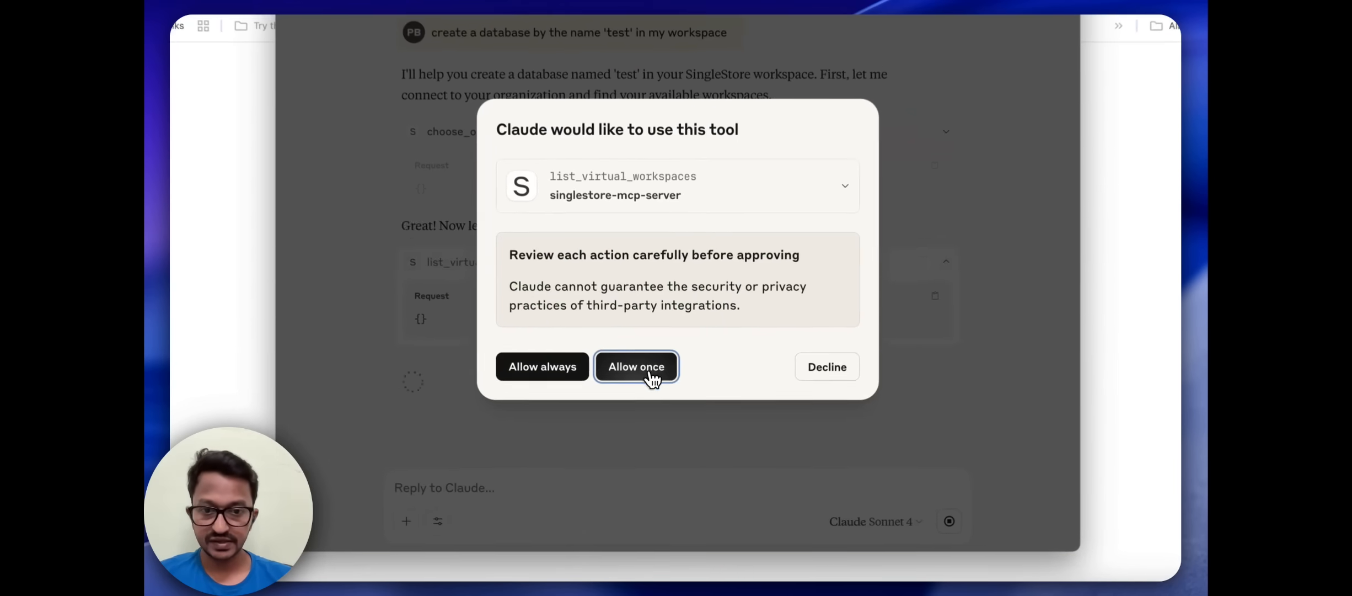
{"action": "left_click", "coordinate": [636, 366]}
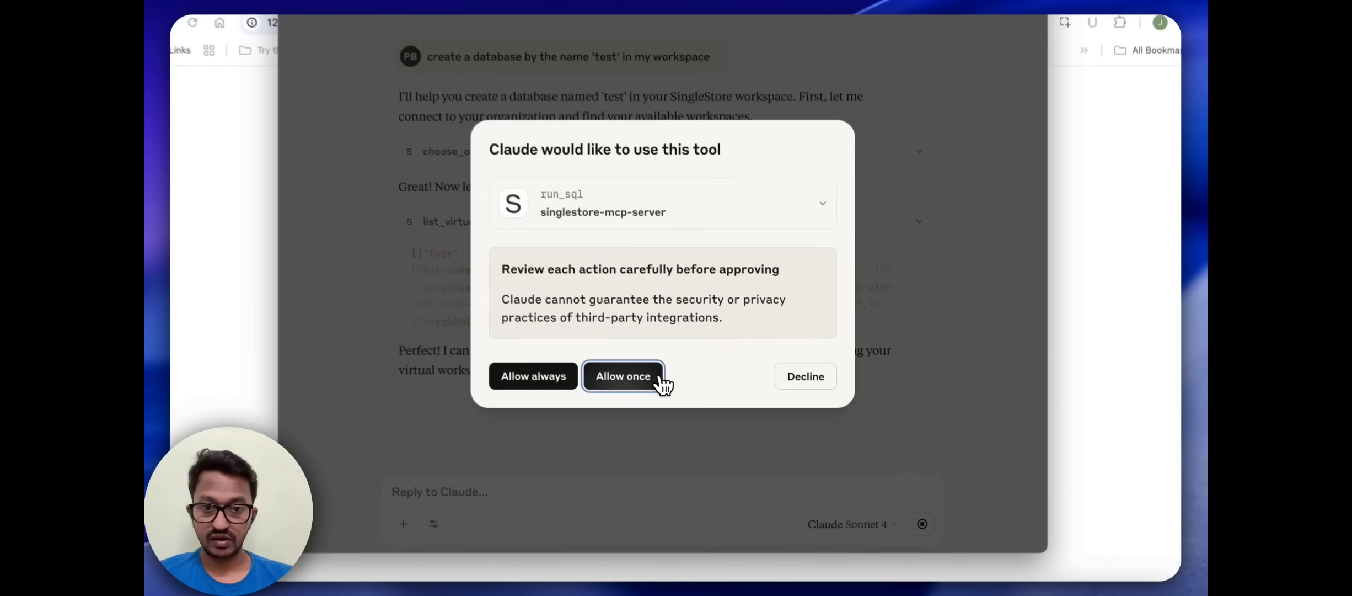
{"action": "left_click", "coordinate": [623, 376]}
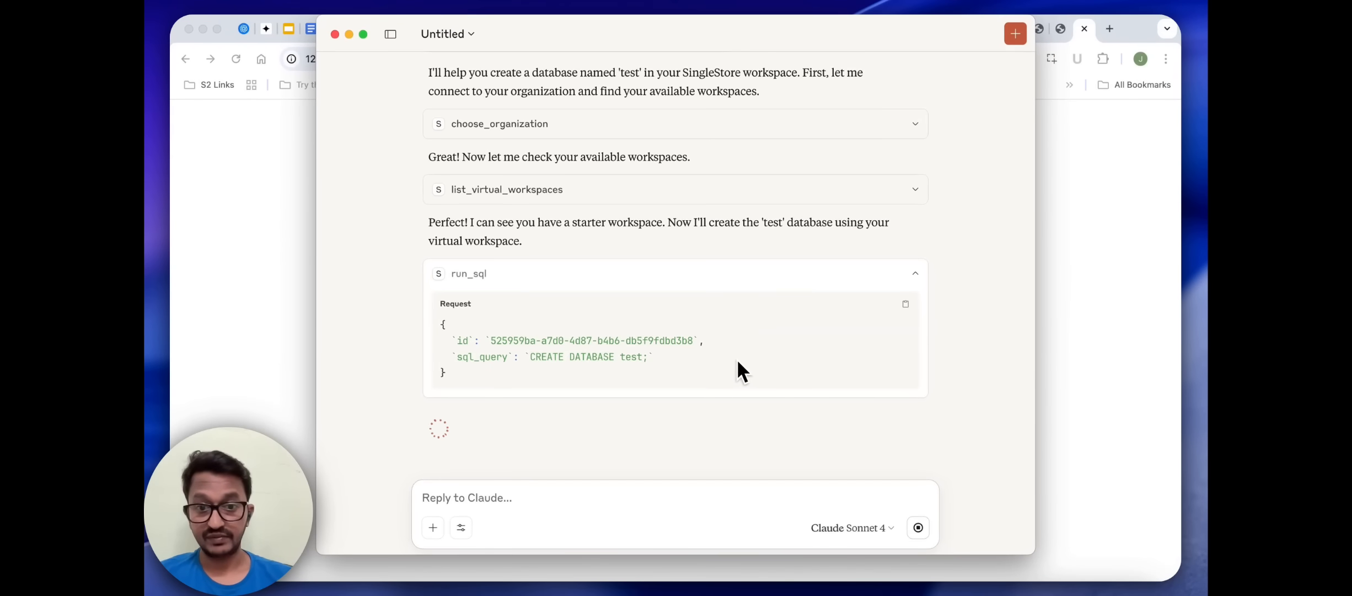
{"action": "mouse_move", "coordinate": [689, 409]}
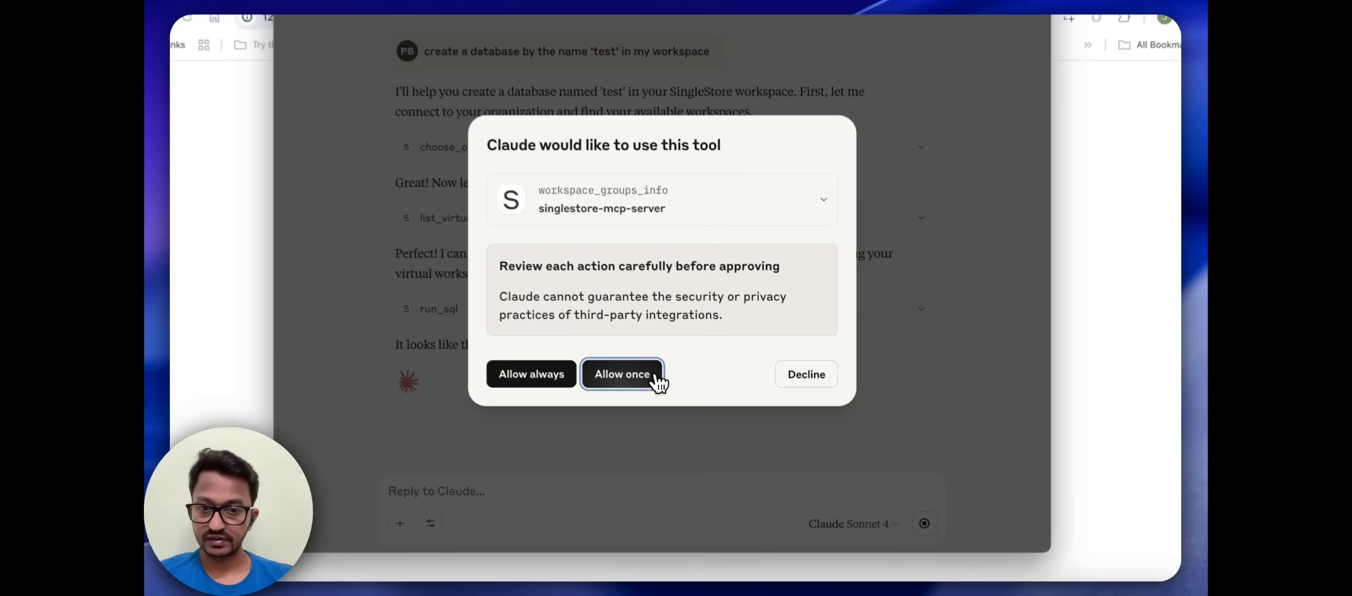
{"action": "left_click", "coordinate": [621, 373]}
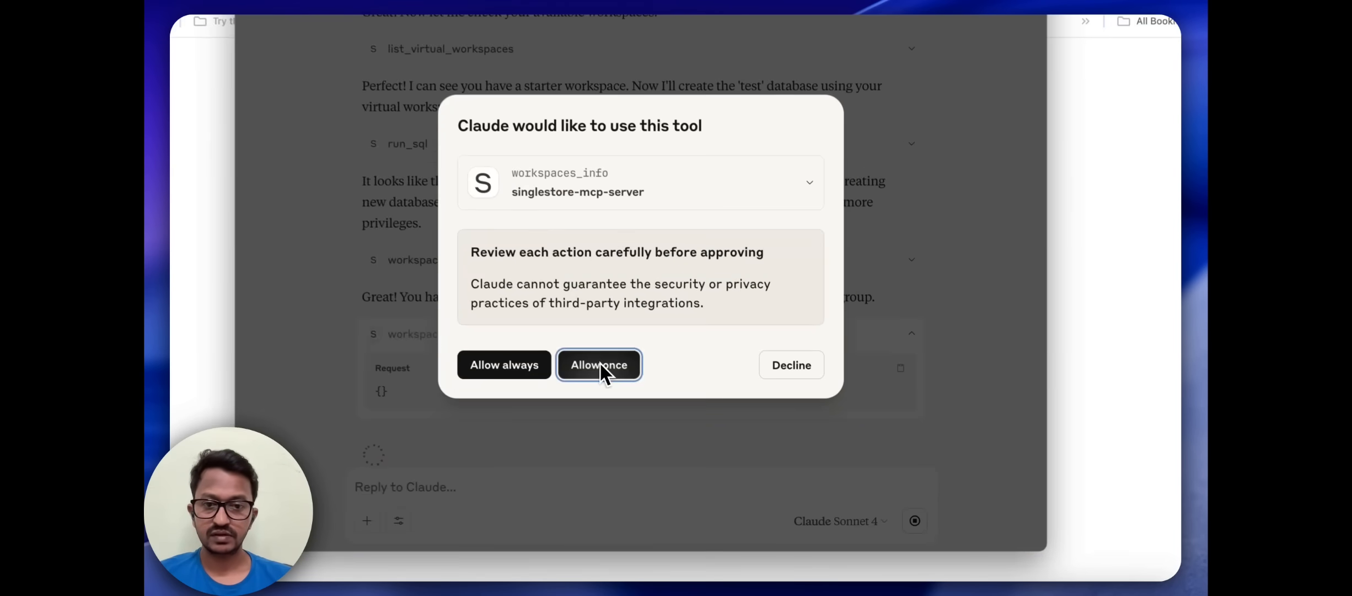
{"action": "left_click", "coordinate": [598, 364]}
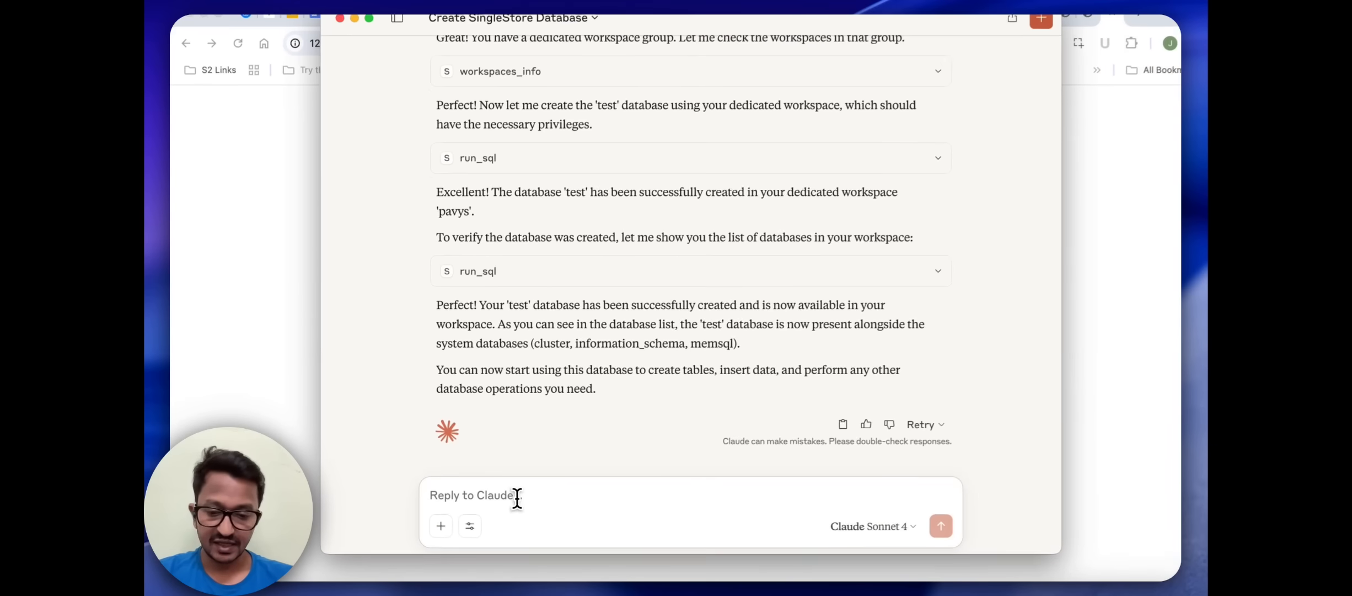
Send 'can you add some dummy data to my test database?' and allow switching to test
{"action": "type", "text": "can you add some dummy data to"}
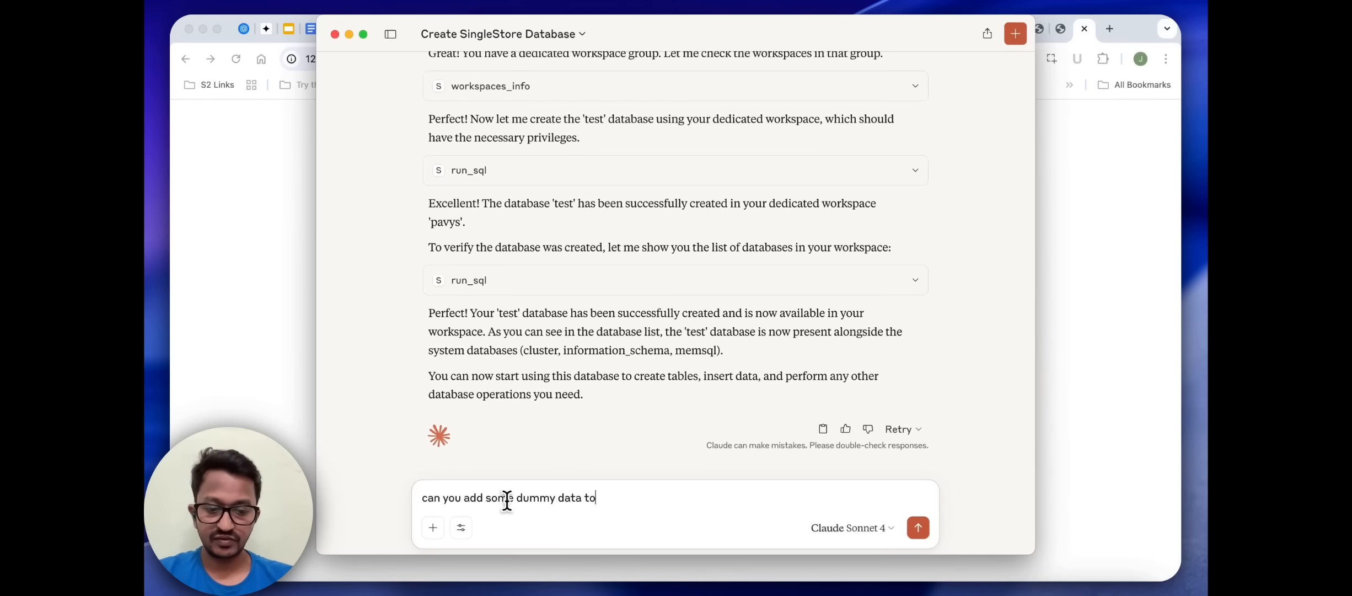
{"action": "type", "text": "my"}
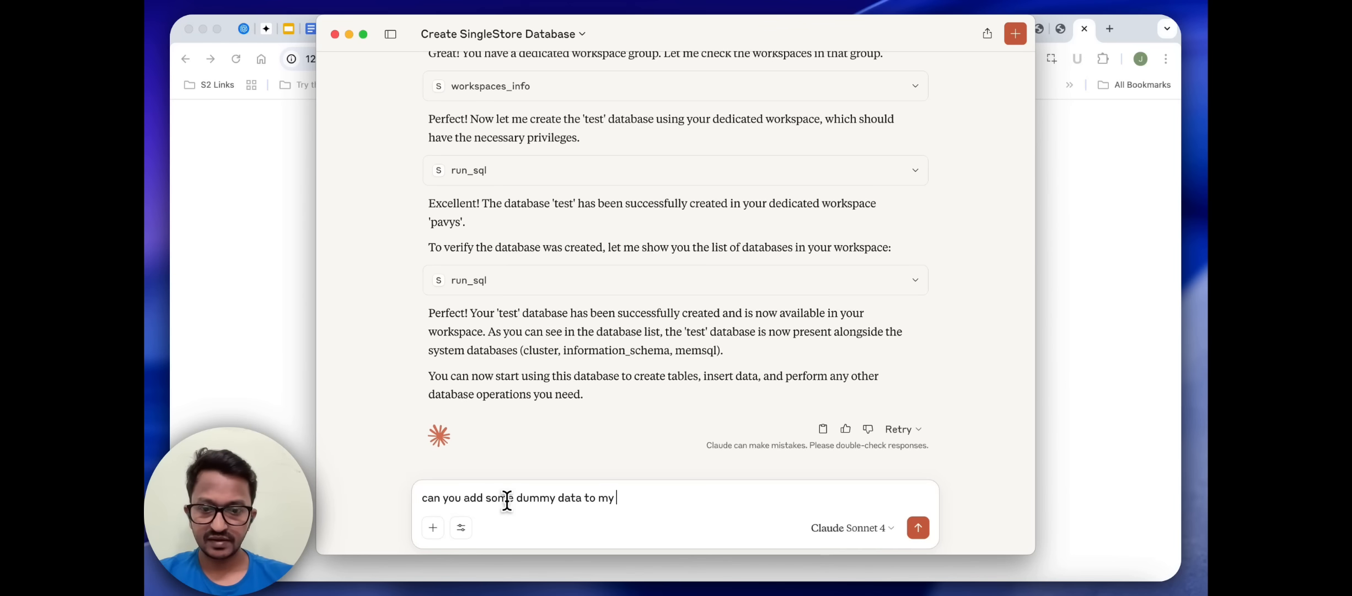
{"action": "type", "text": "test d"}
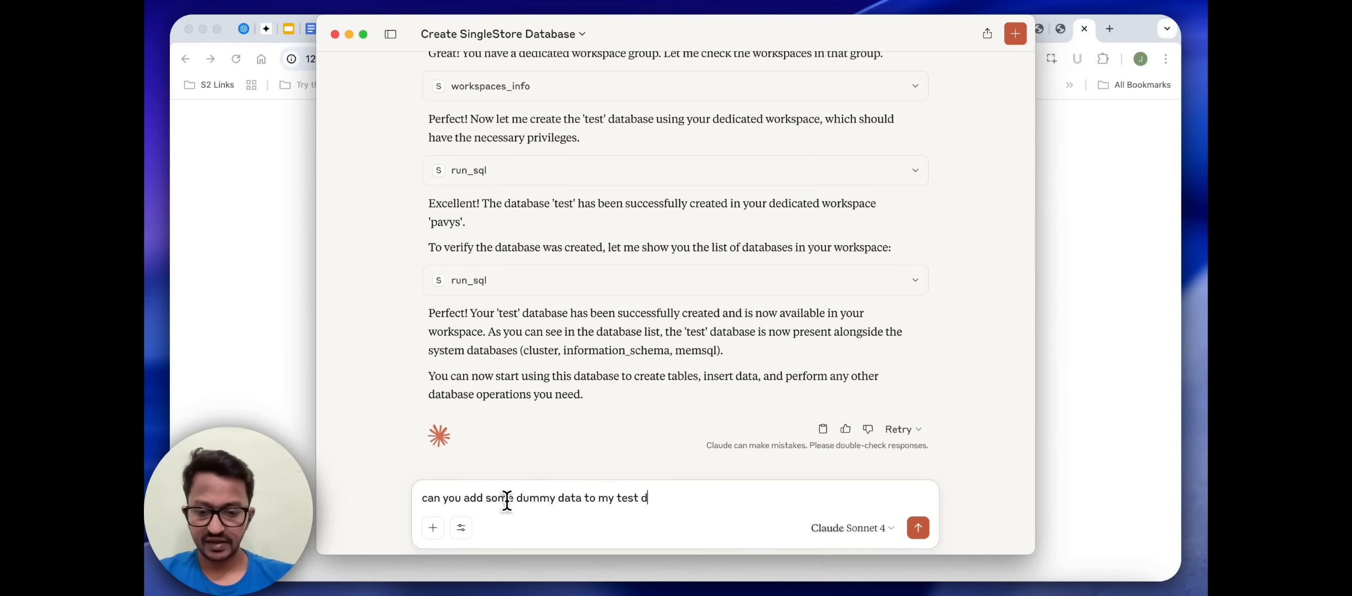
{"action": "type", "text": "atabase?"}
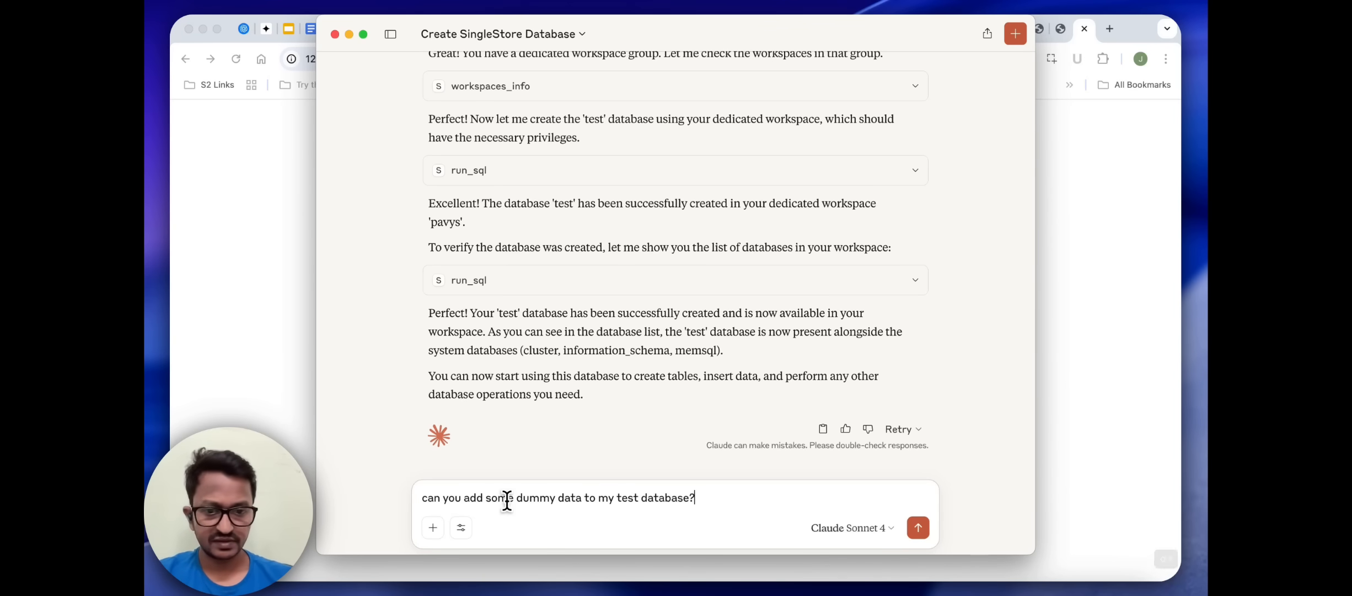
{"action": "left_click", "coordinate": [917, 527]}
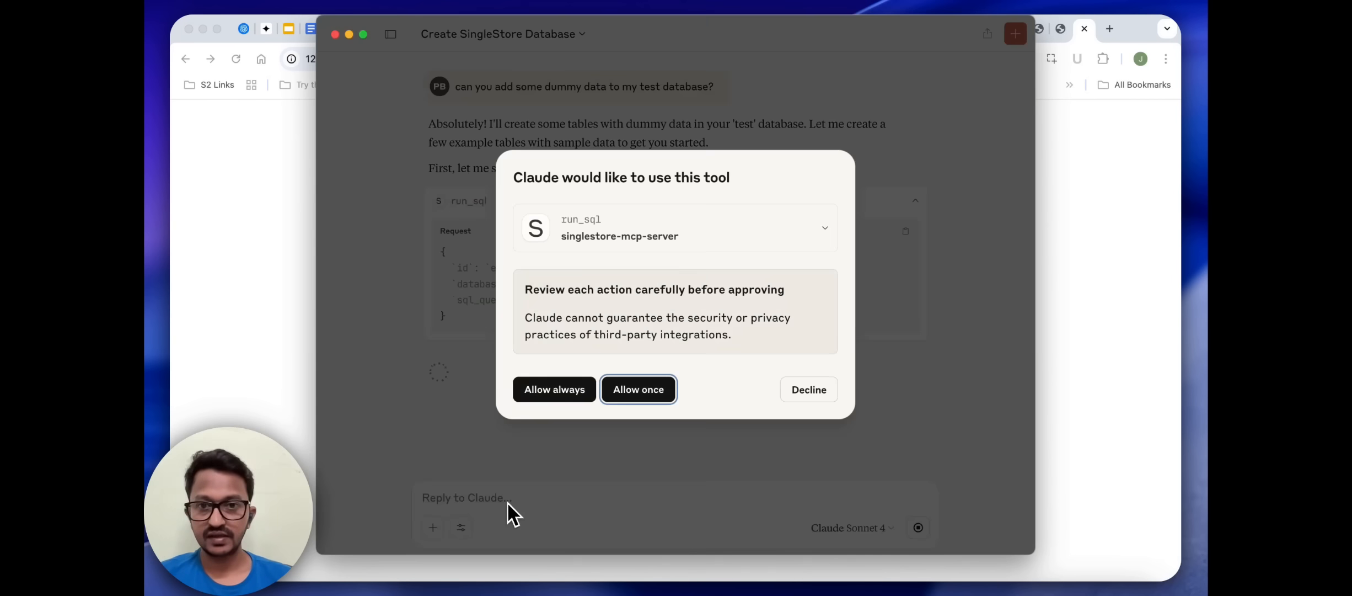
{"action": "left_click", "coordinate": [637, 389]}
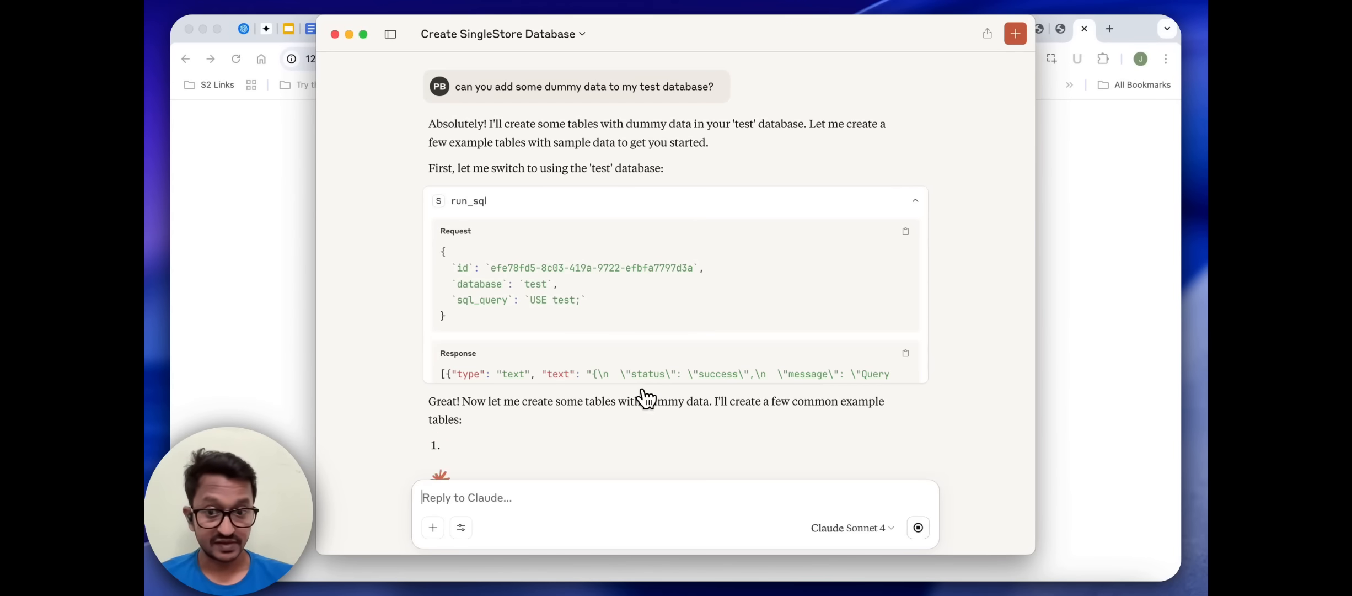
Allow the SQL creating employees, products and orders tables, inserting orders, and counting rows
{"action": "scroll", "scroll_direction": "down", "scroll_amount": 3}
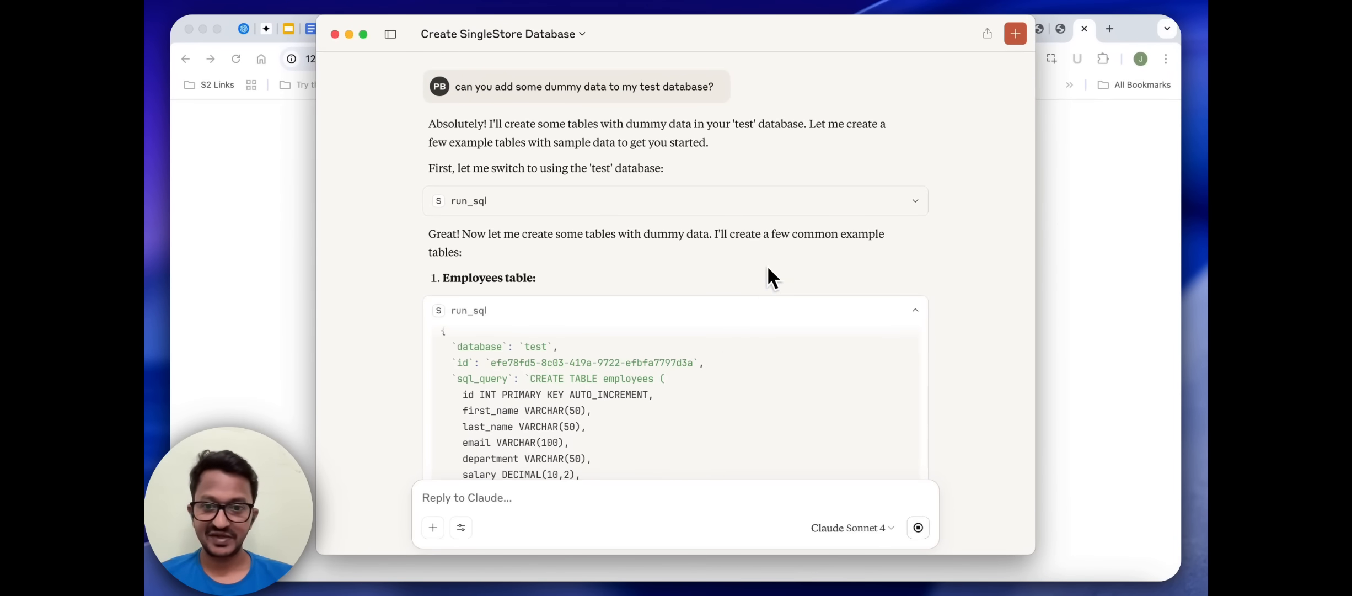
{"action": "scroll", "scroll_direction": "down", "scroll_amount": 3}
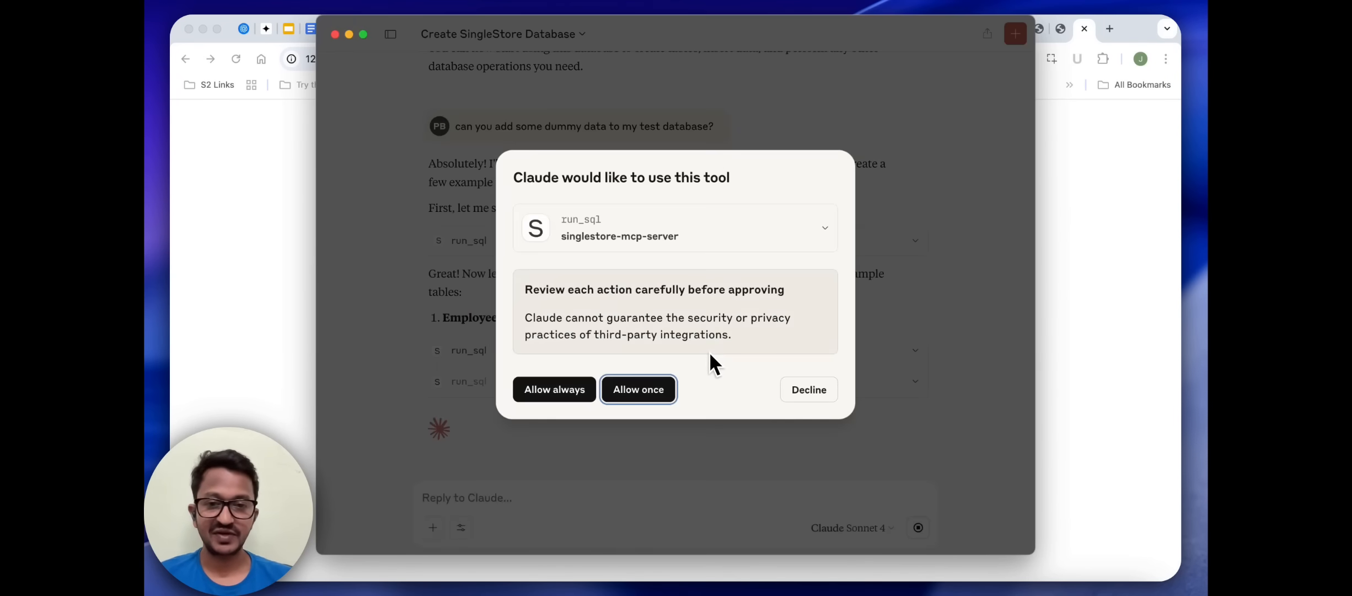
{"action": "left_click", "coordinate": [638, 388]}
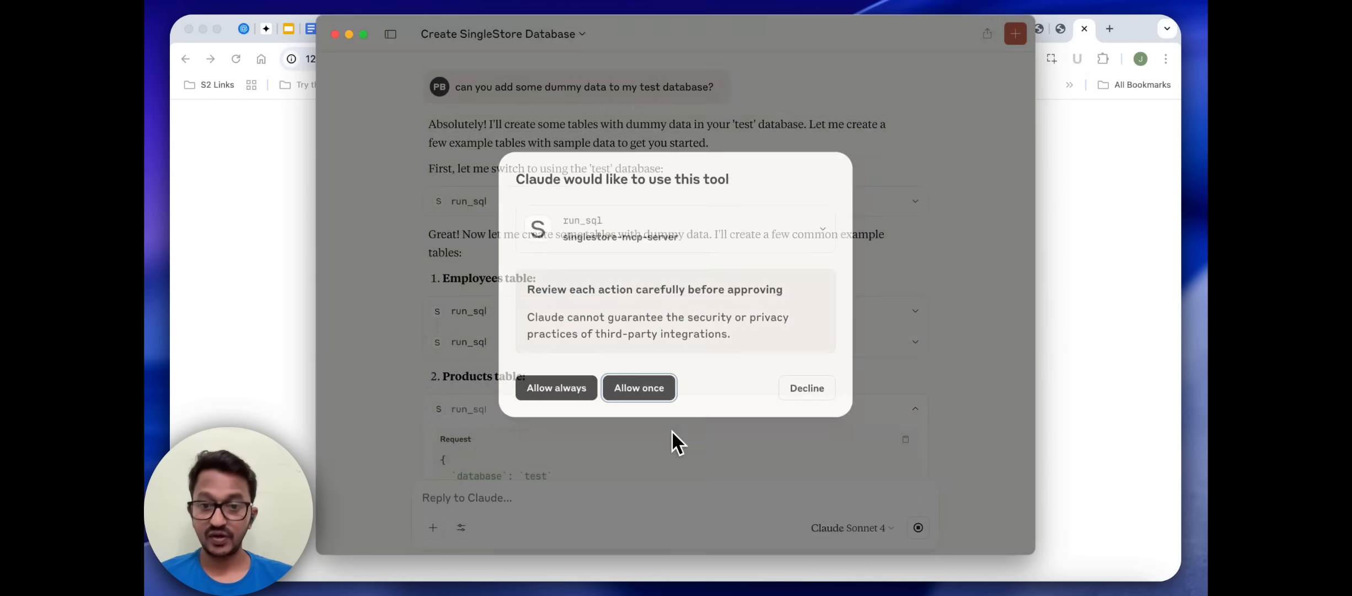
{"action": "left_click", "coordinate": [638, 387]}
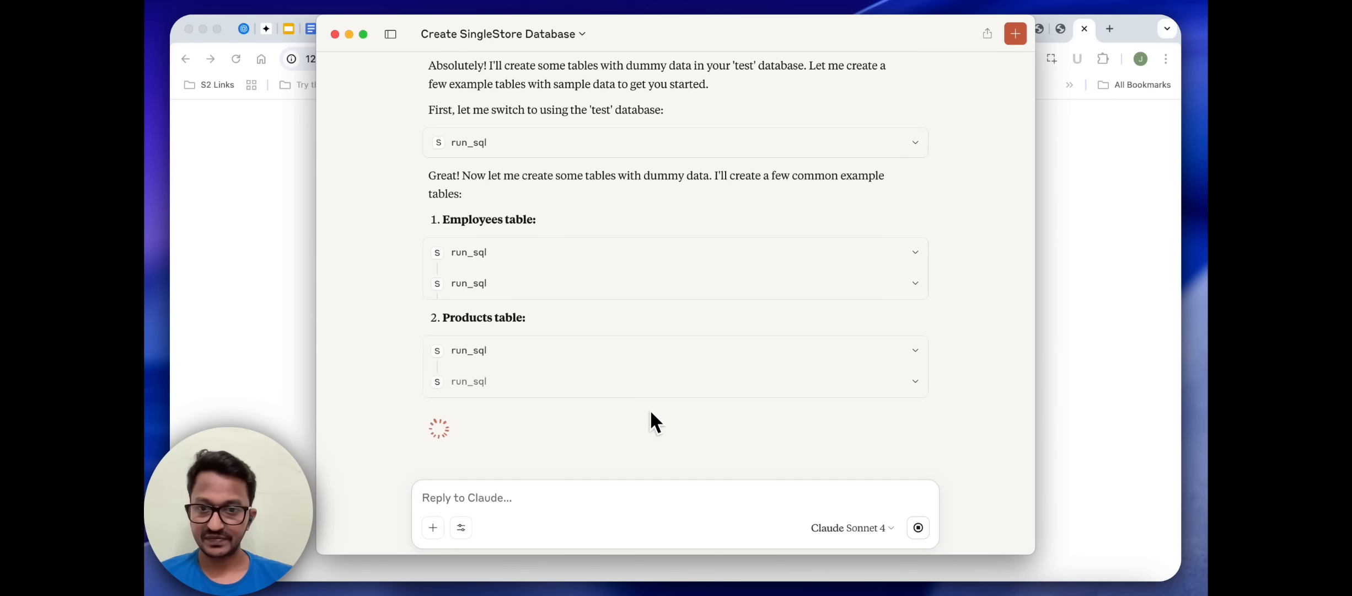
{"action": "mouse_move", "coordinate": [655, 435]}
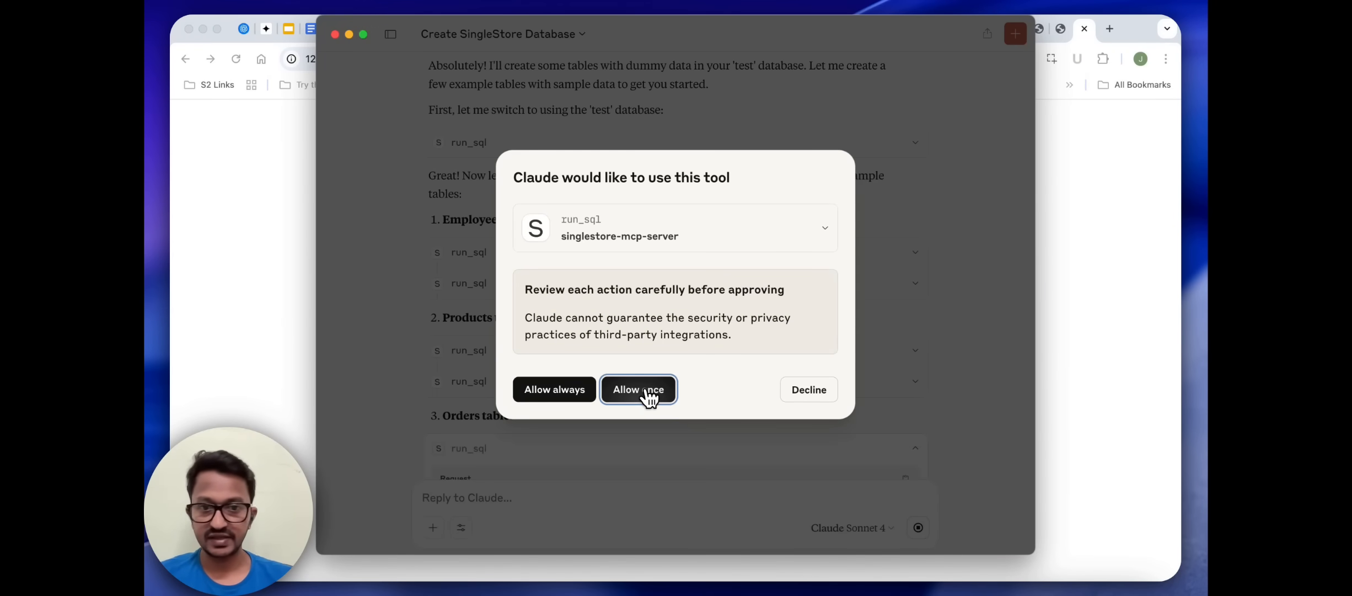
{"action": "left_click", "coordinate": [638, 388]}
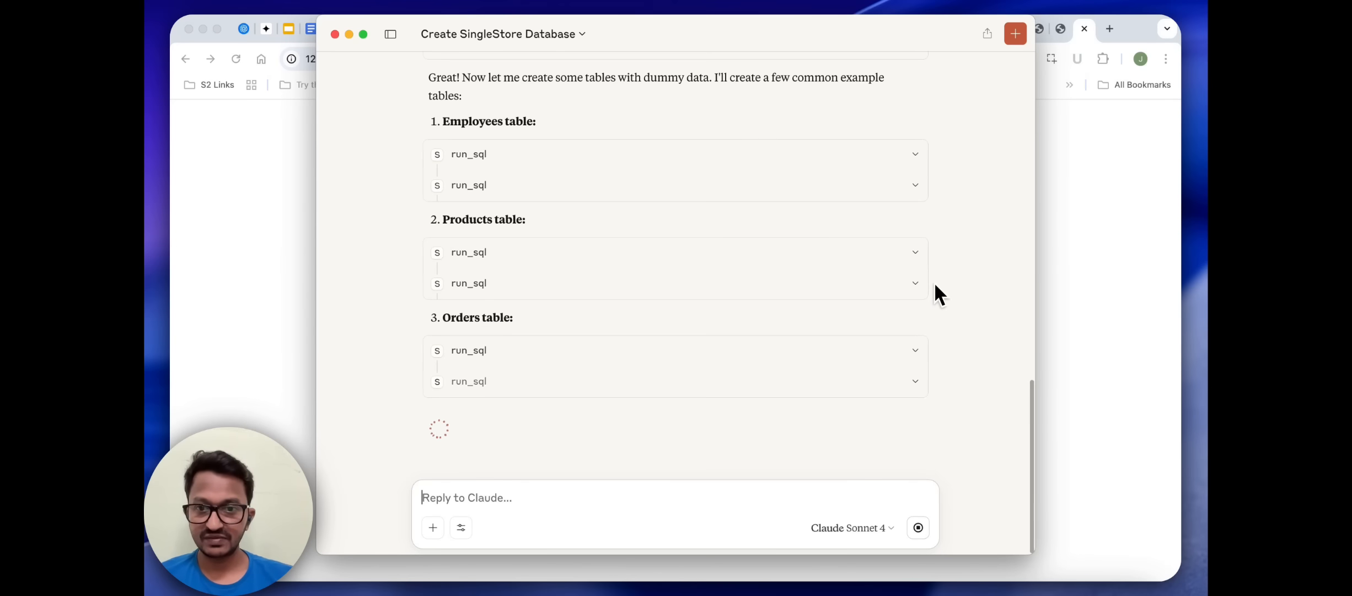
{"action": "mouse_move", "coordinate": [660, 386]}
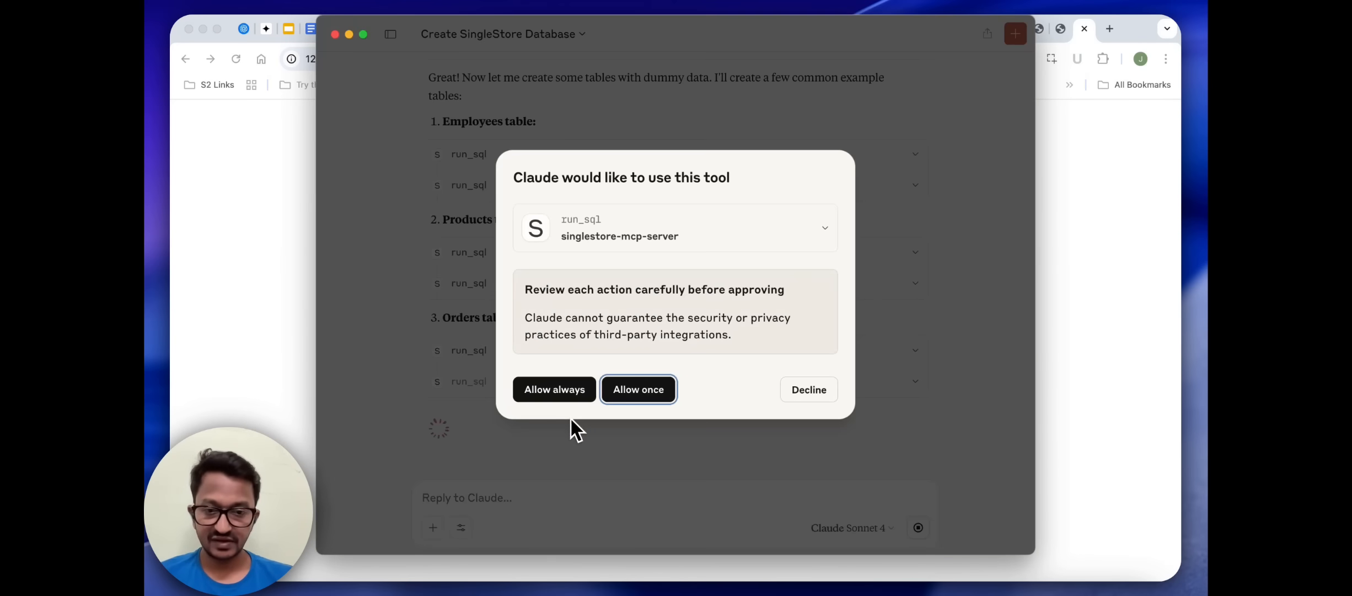
{"action": "left_click", "coordinate": [637, 389]}
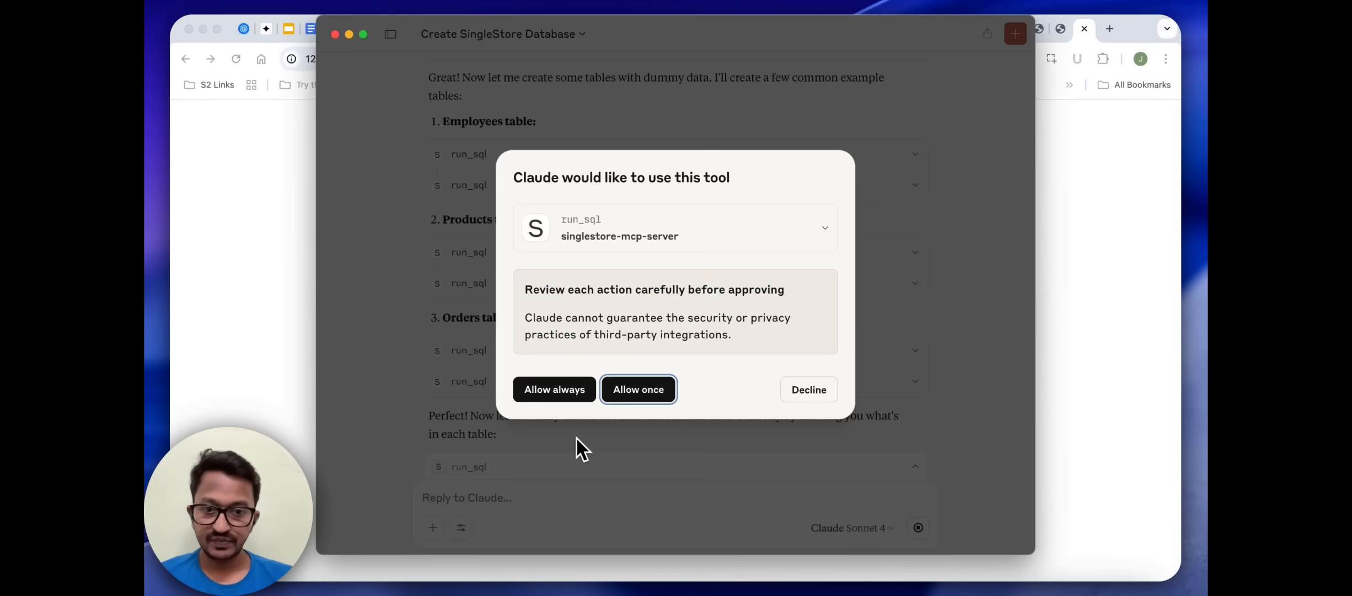
{"action": "left_click", "coordinate": [637, 389]}
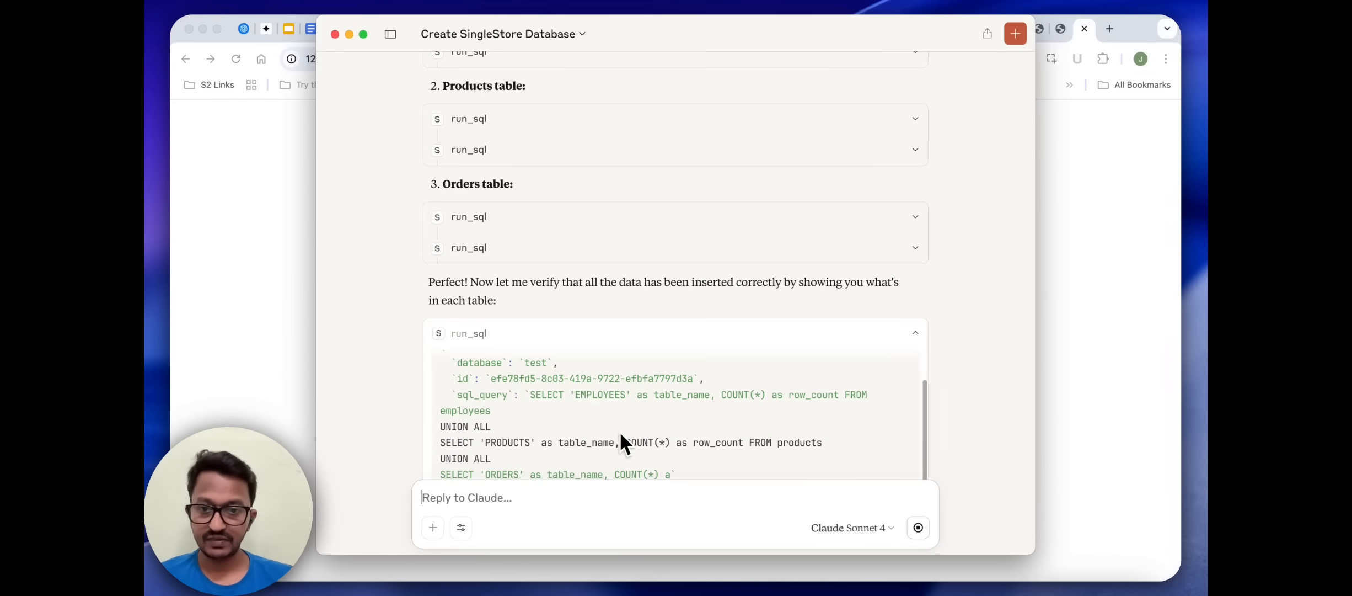
{"action": "scroll", "scroll_direction": "down", "scroll_amount": 3}
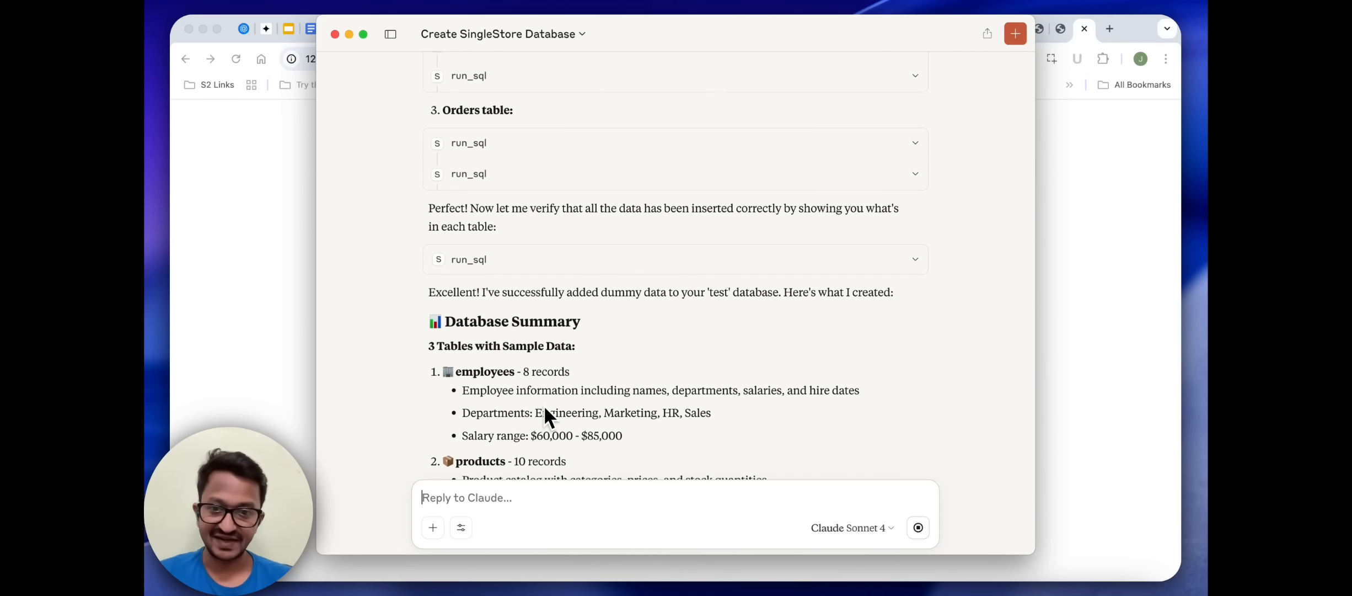
{"action": "scroll", "scroll_direction": "down", "scroll_amount": 3}
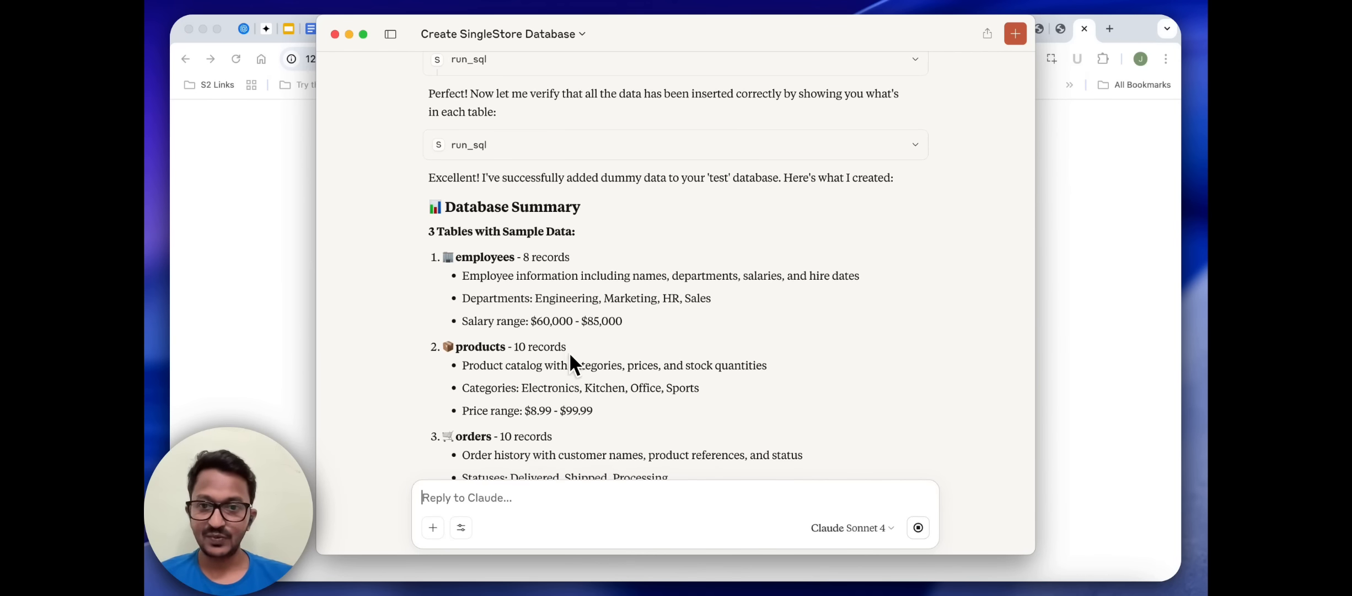
{"action": "scroll", "scroll_direction": "down", "scroll_amount": 3}
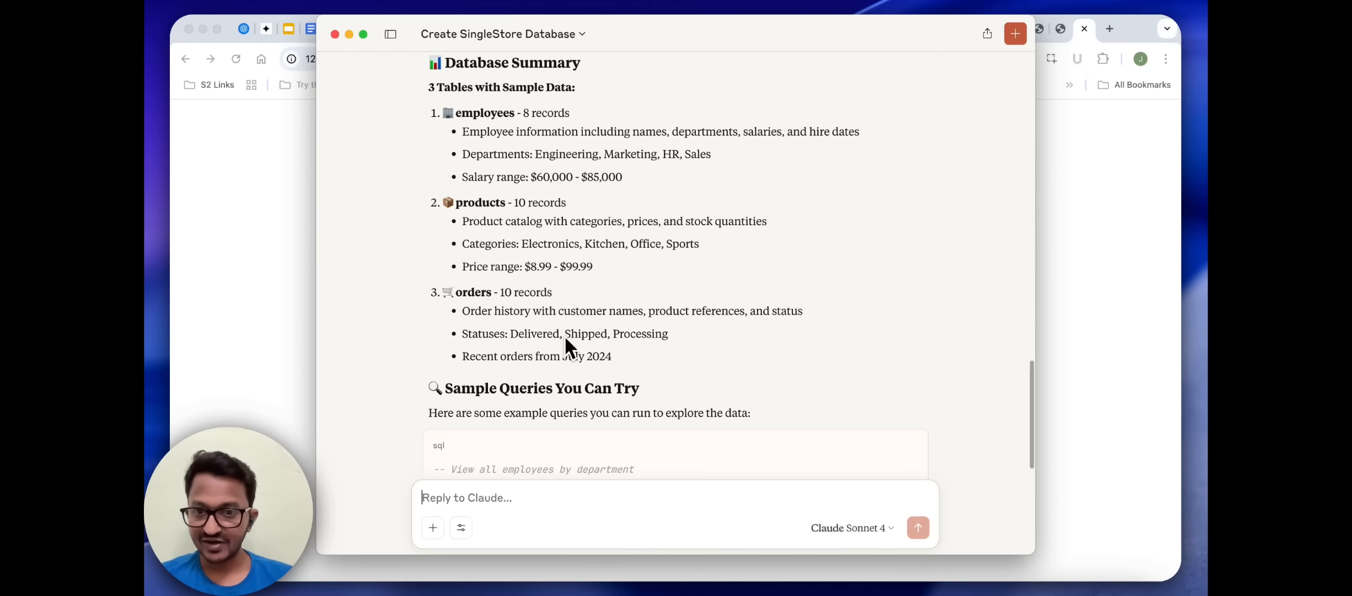
{"action": "scroll", "scroll_direction": "down", "scroll_amount": 3}
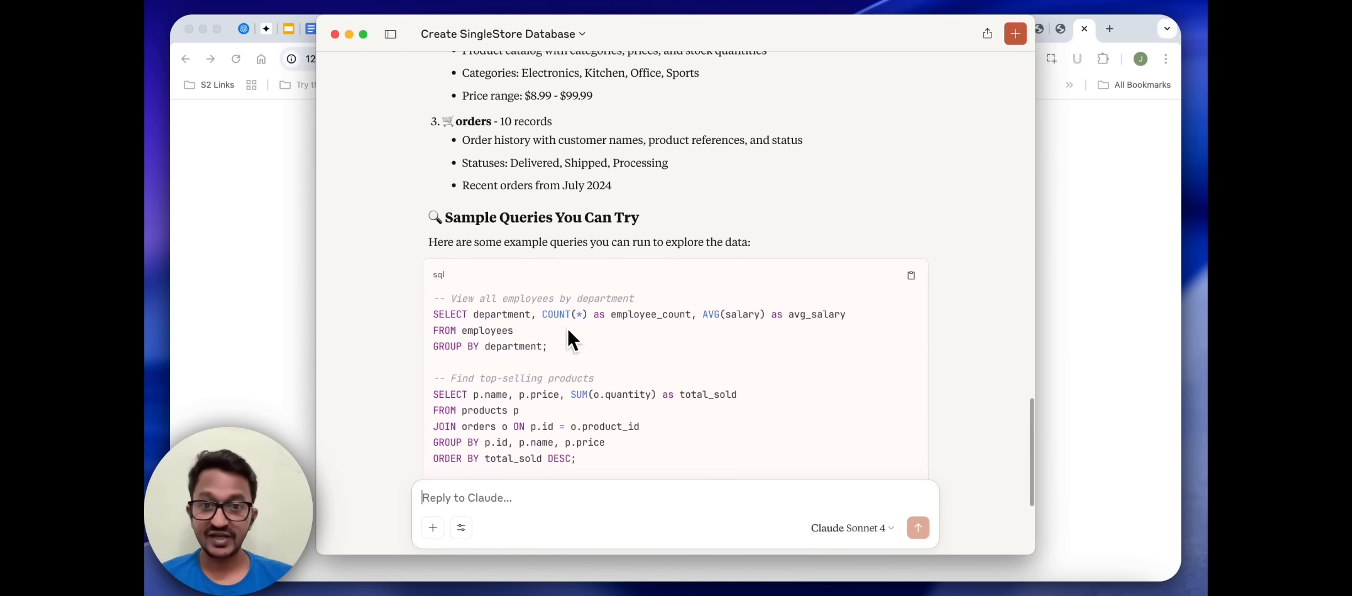
{"action": "scroll", "scroll_direction": "down", "scroll_amount": 3}
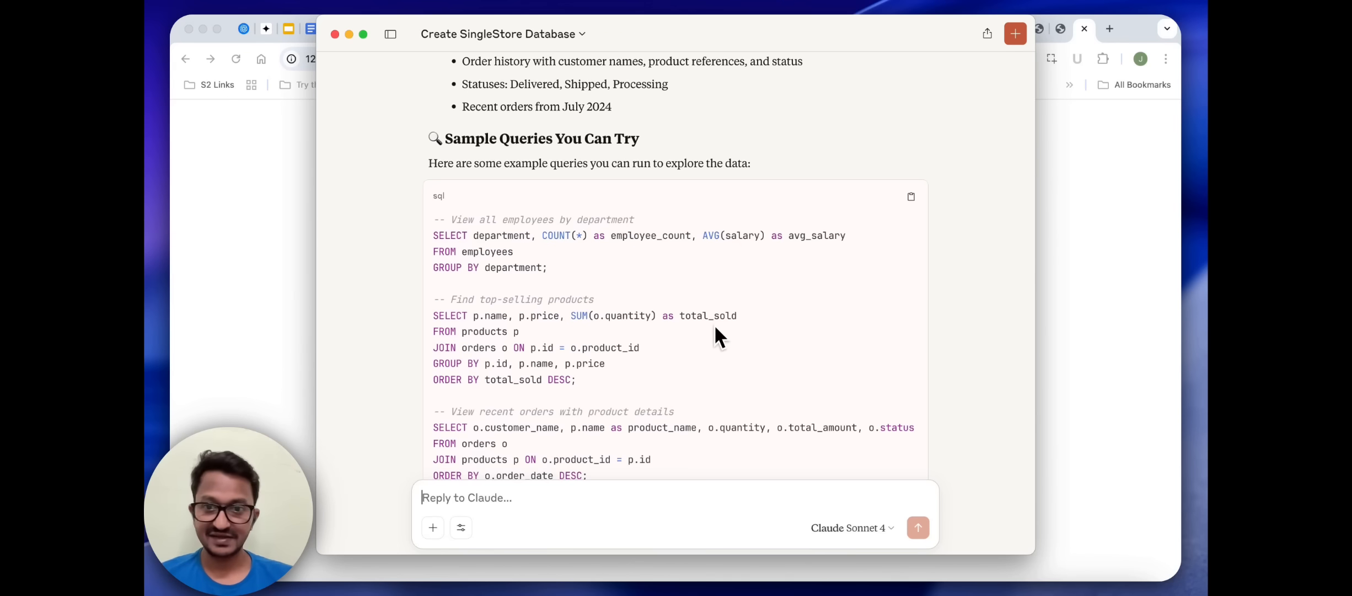
{"action": "scroll", "scroll_direction": "down", "scroll_amount": 3}
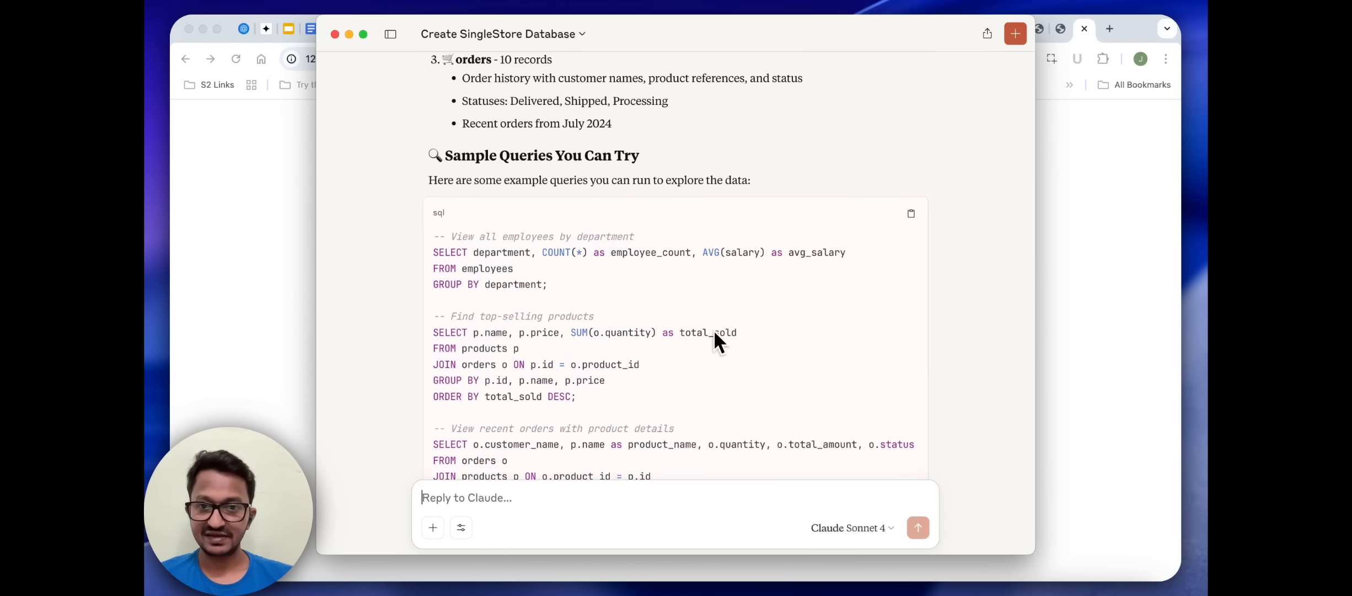
{"action": "scroll", "scroll_direction": "down", "scroll_amount": 3}
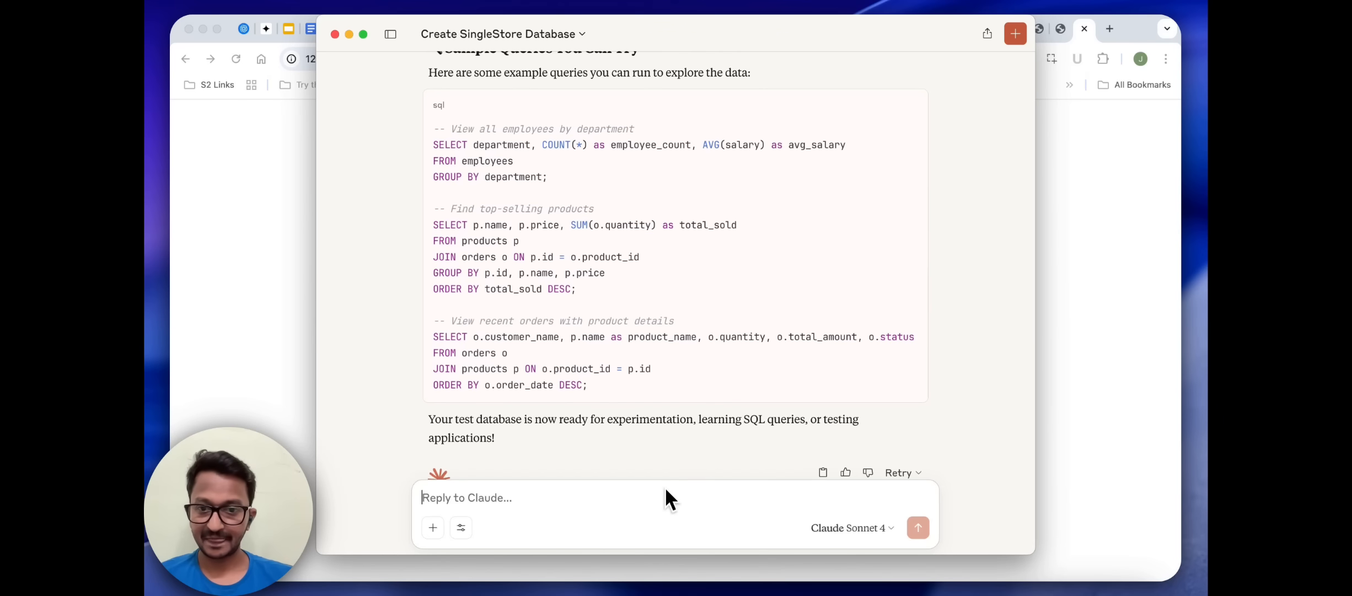
{"action": "scroll", "scroll_direction": "down", "scroll_amount": 3}
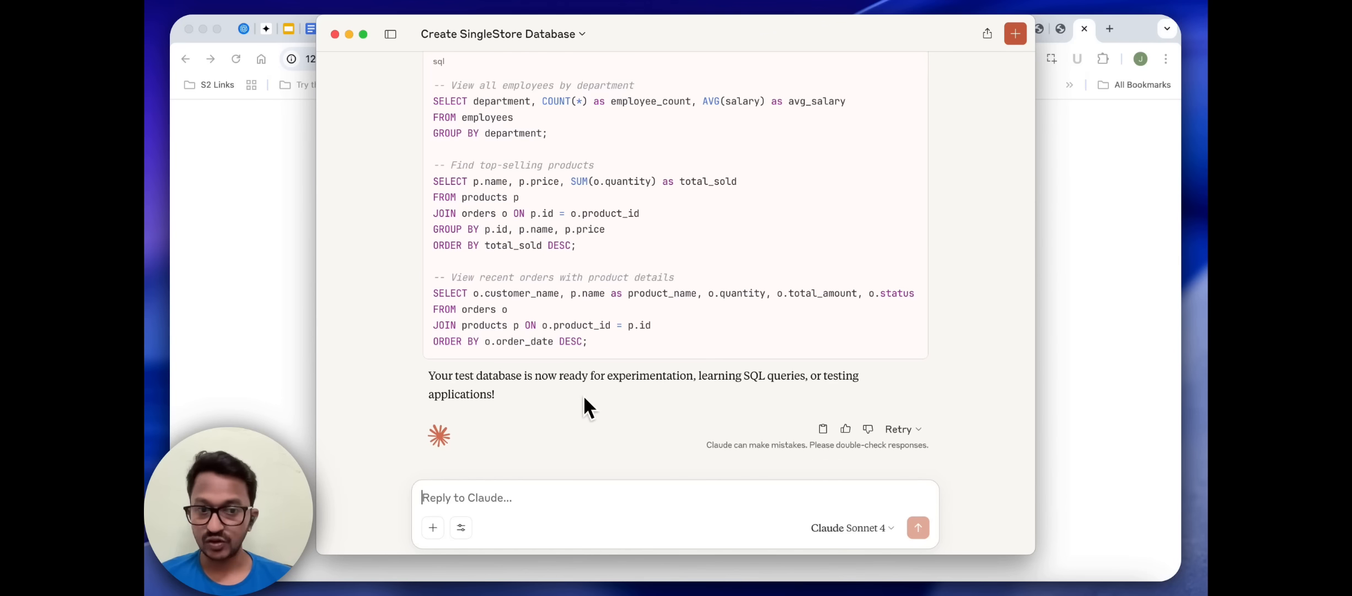
{"action": "scroll", "scroll_direction": "up", "scroll_amount": 3}
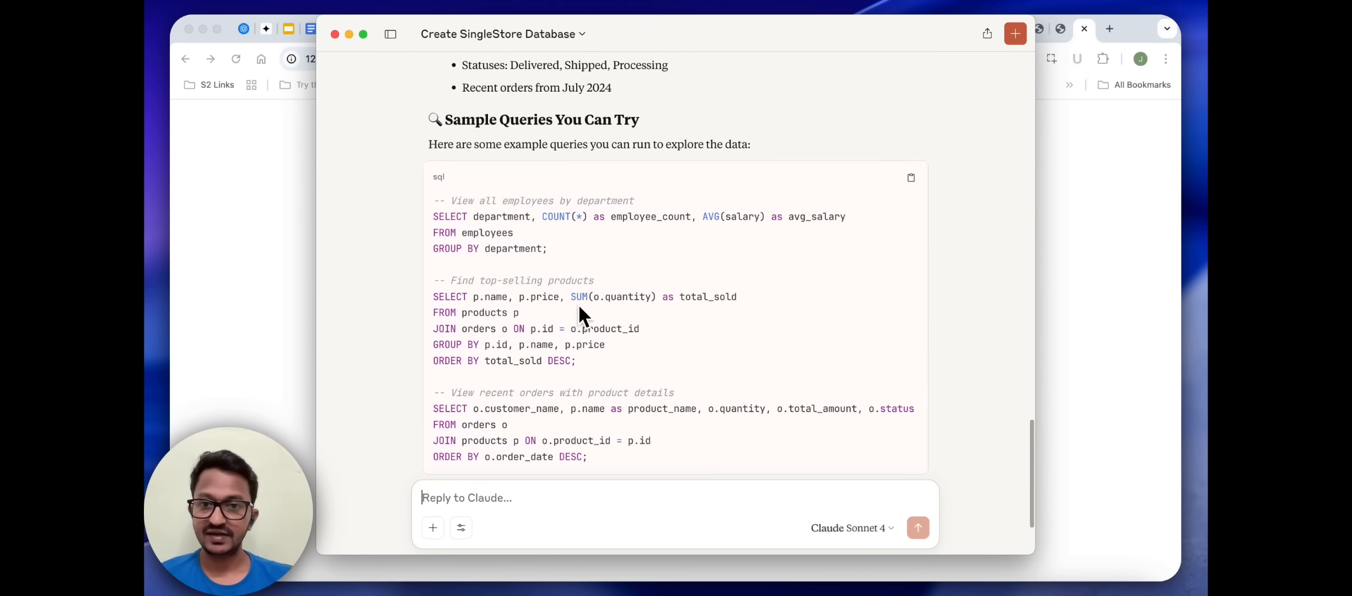
{"action": "scroll", "scroll_direction": "down", "scroll_amount": 3}
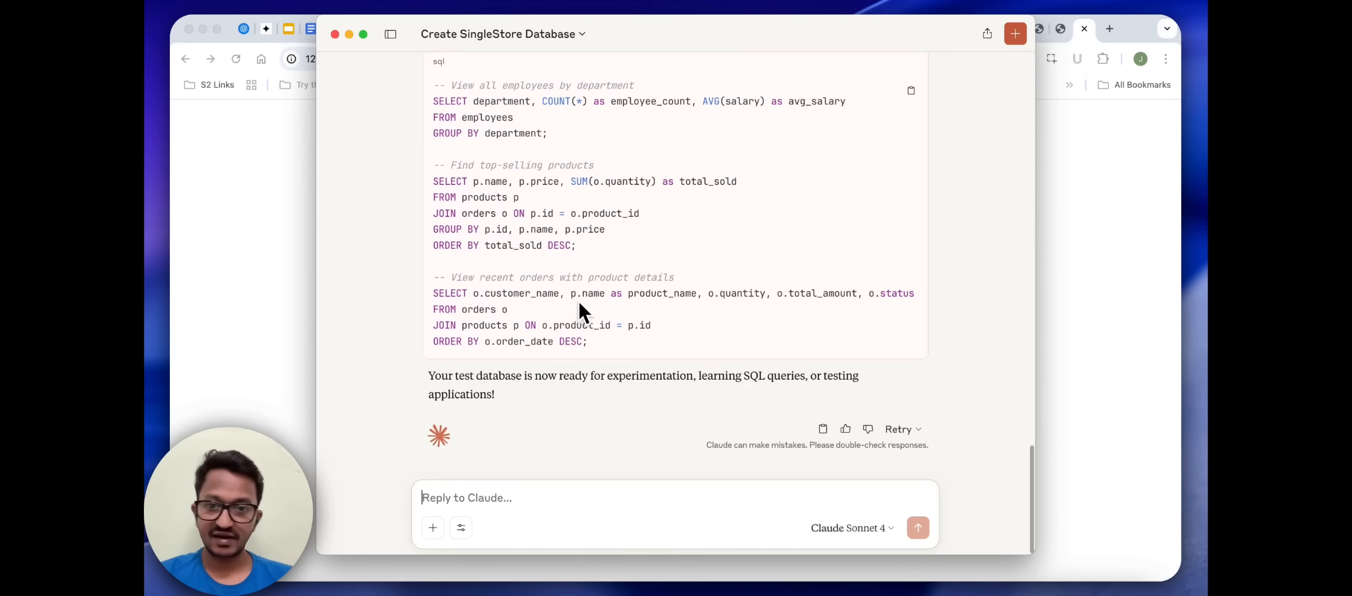
{"action": "scroll", "scroll_direction": "up", "scroll_amount": 3}
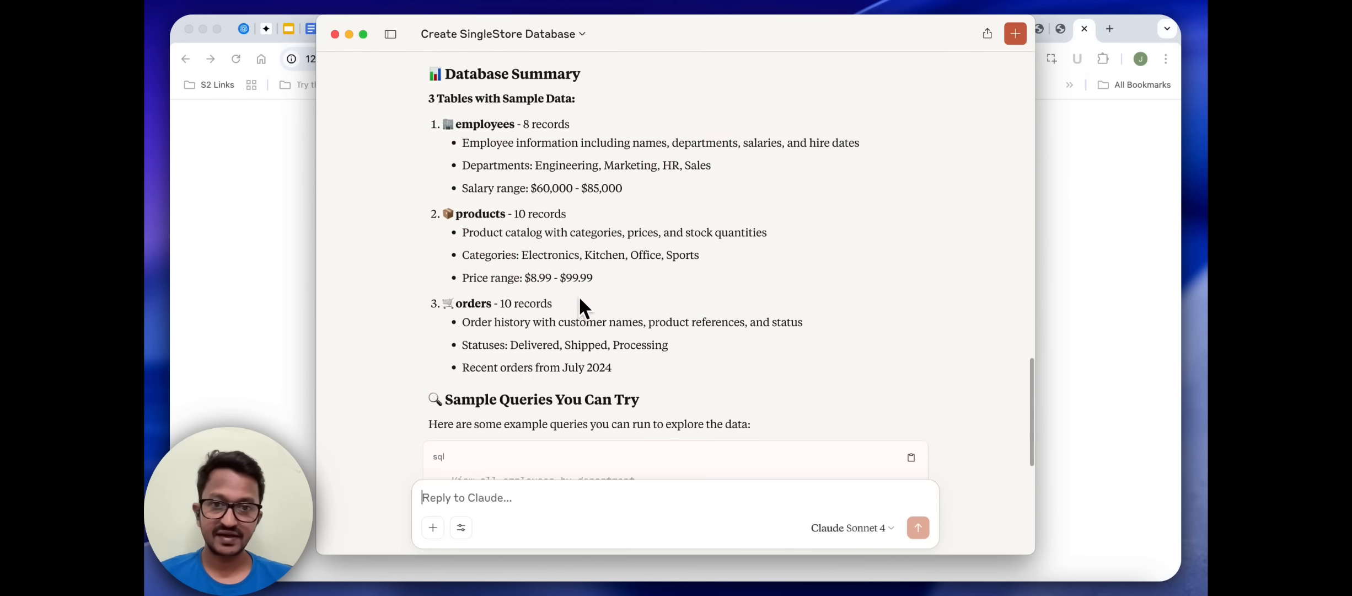
{"action": "scroll", "scroll_direction": "down", "scroll_amount": 3}
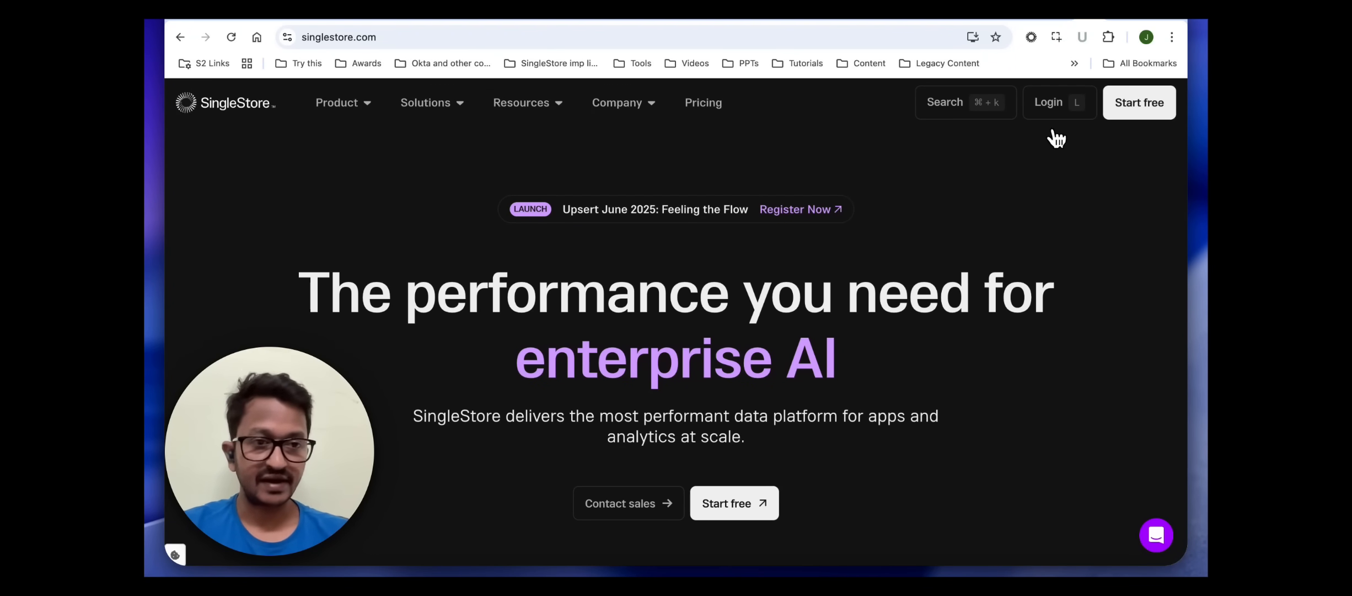
Log in to singlestore.com and open Deployments to reach the pavys overview
{"action": "left_click", "coordinate": [1048, 101]}
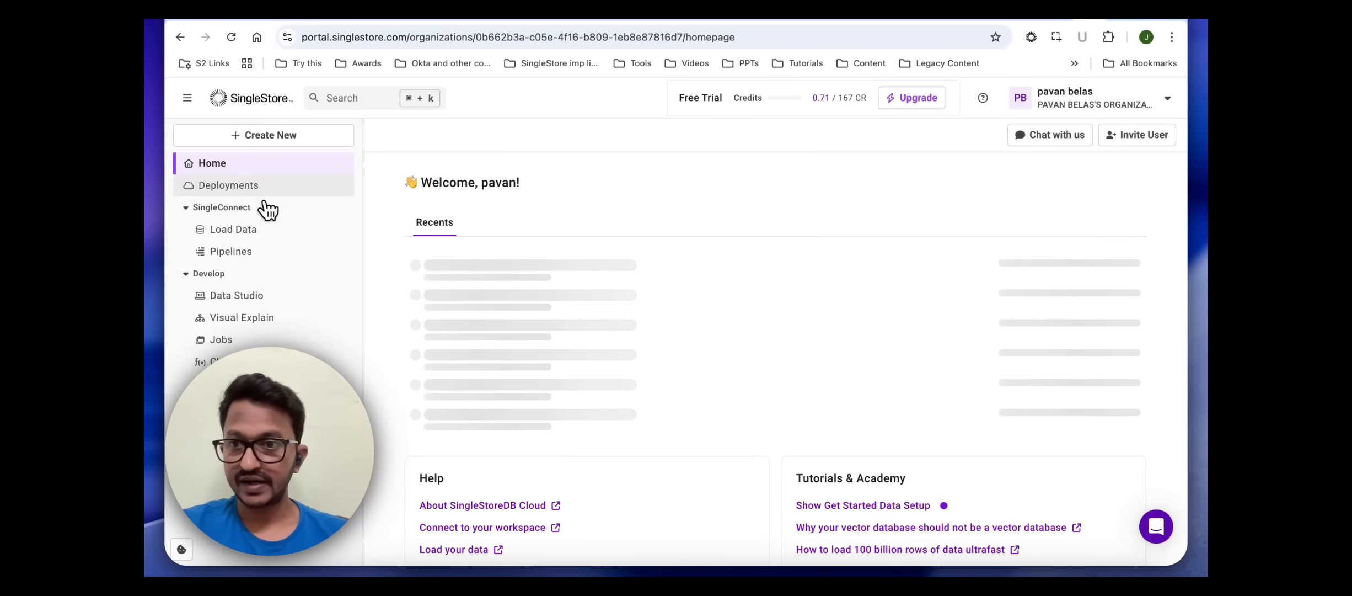
{"action": "mouse_move", "coordinate": [228, 184]}
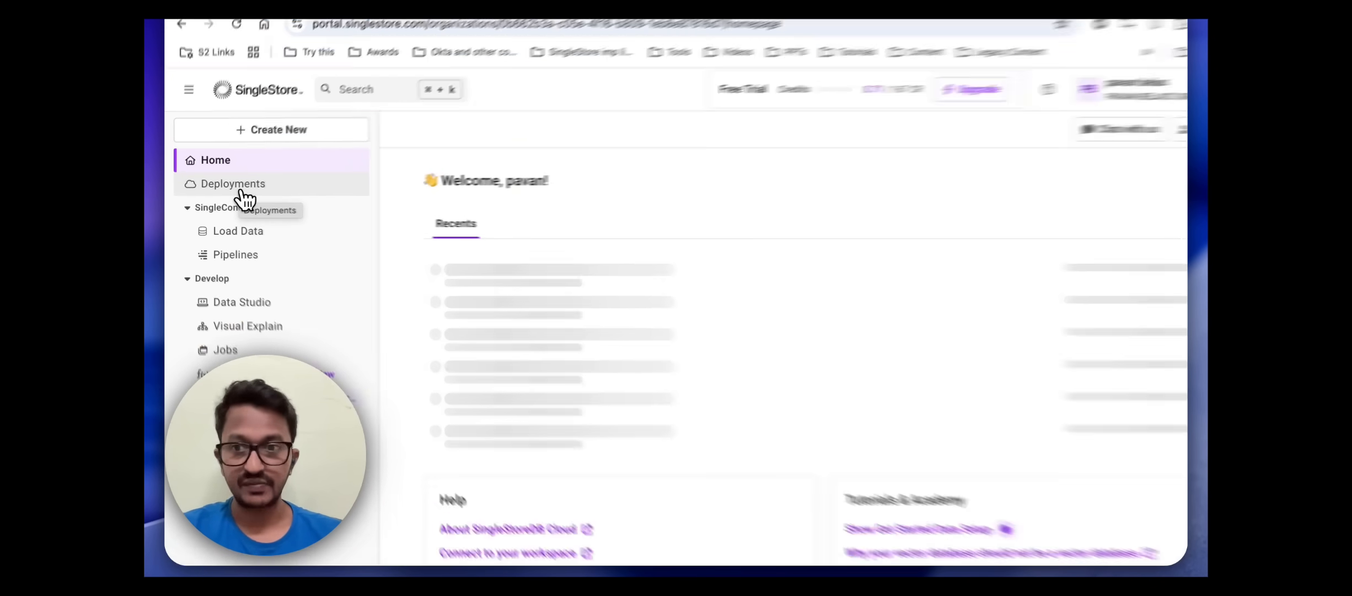
{"action": "left_click", "coordinate": [232, 183]}
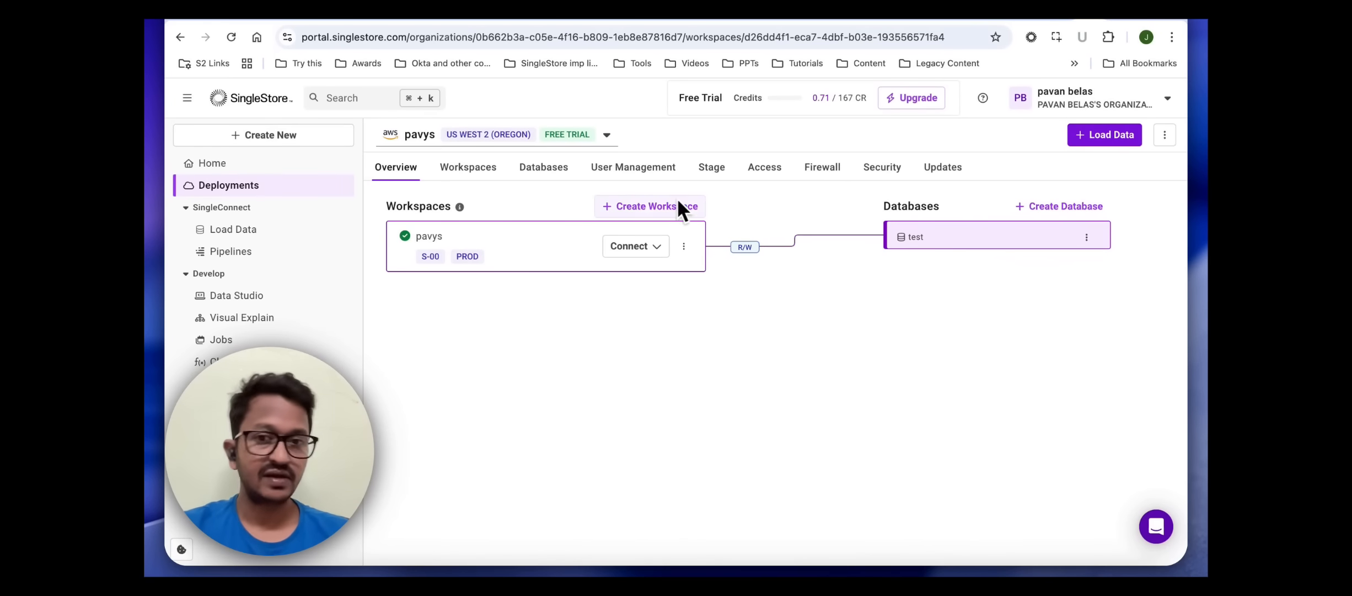
{"action": "mouse_move", "coordinate": [548, 206]}
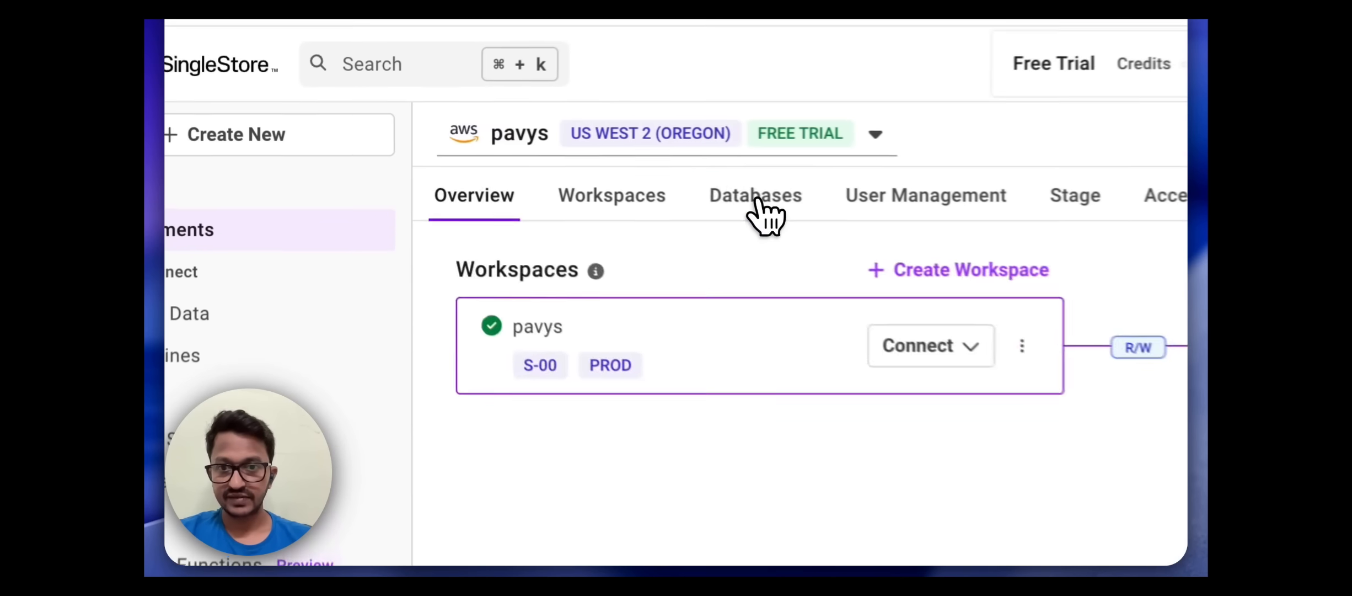
Browse the test database in the Databases tab and view the orders and employees columns
{"action": "left_click", "coordinate": [754, 195]}
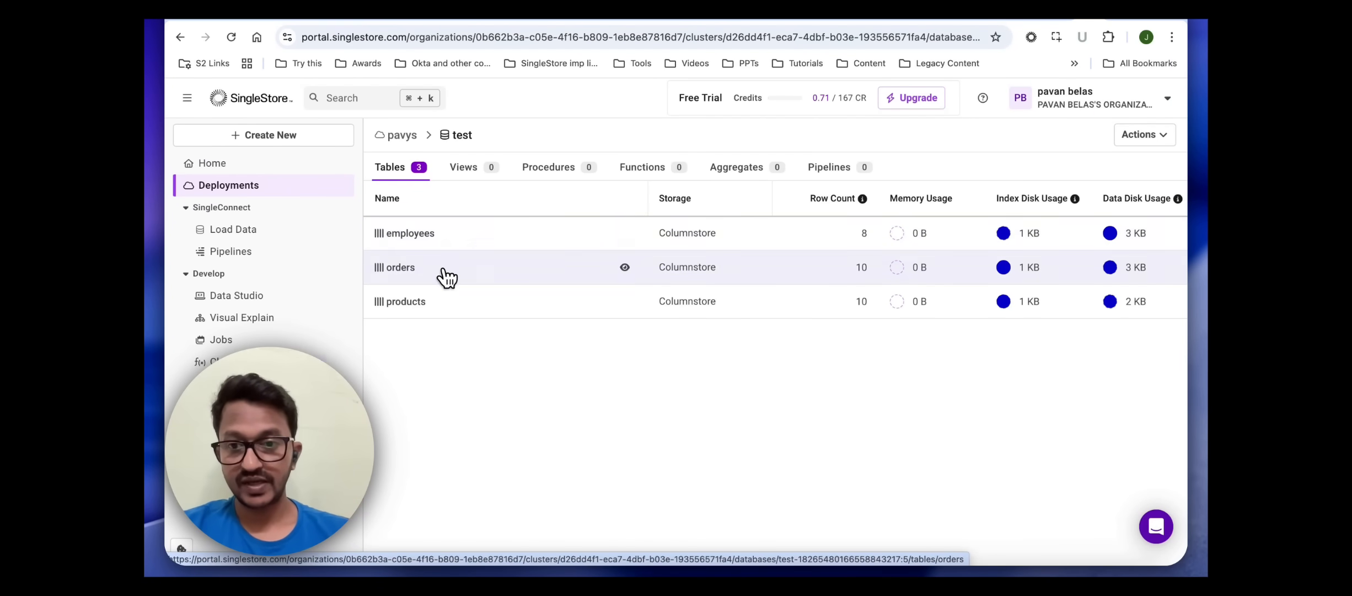
{"action": "left_click", "coordinate": [395, 267]}
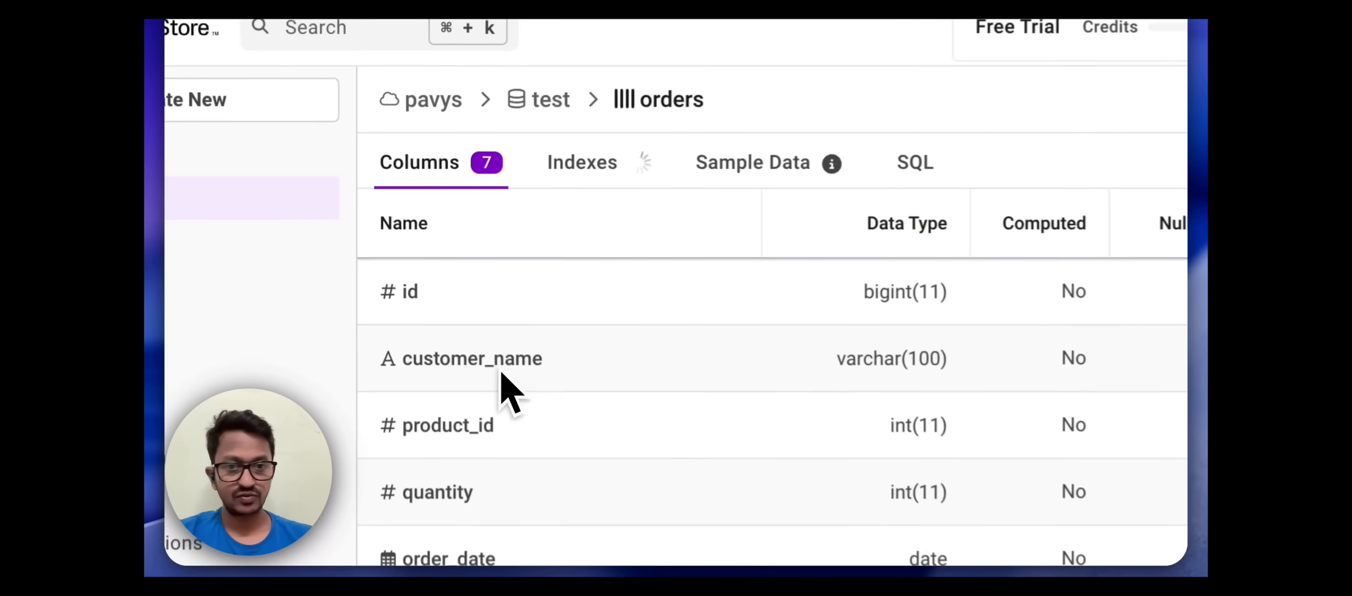
{"action": "left_click", "coordinate": [752, 162]}
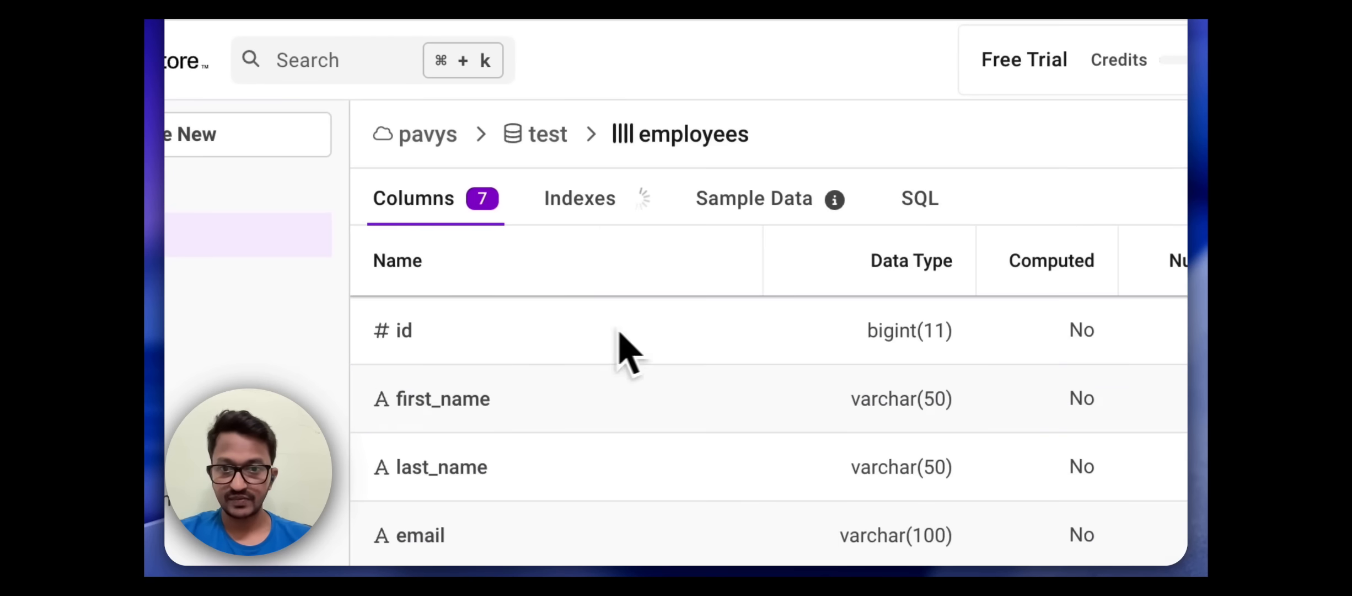
{"action": "left_click", "coordinate": [752, 198]}
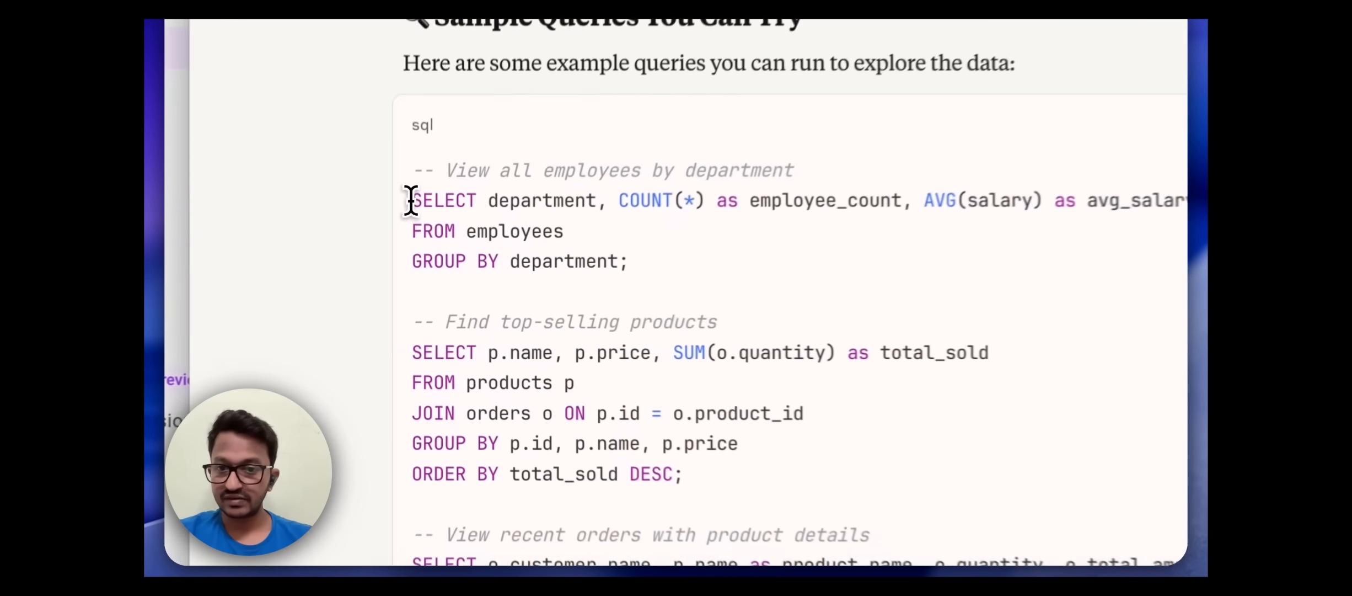
Select the employees-by-department sample query in Claude's response
{"action": "scroll", "scroll_direction": "down", "scroll_amount": 3}
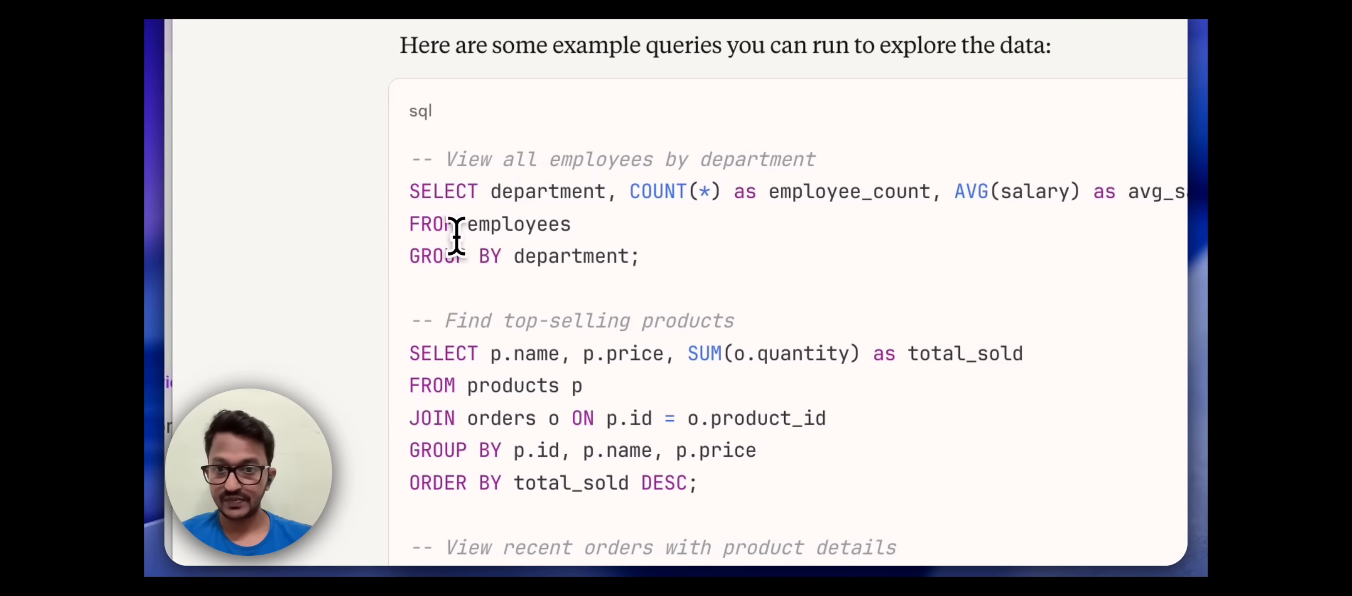
{"action": "left_click_drag", "start_coordinate": [410, 190], "coordinate": [642, 256]}
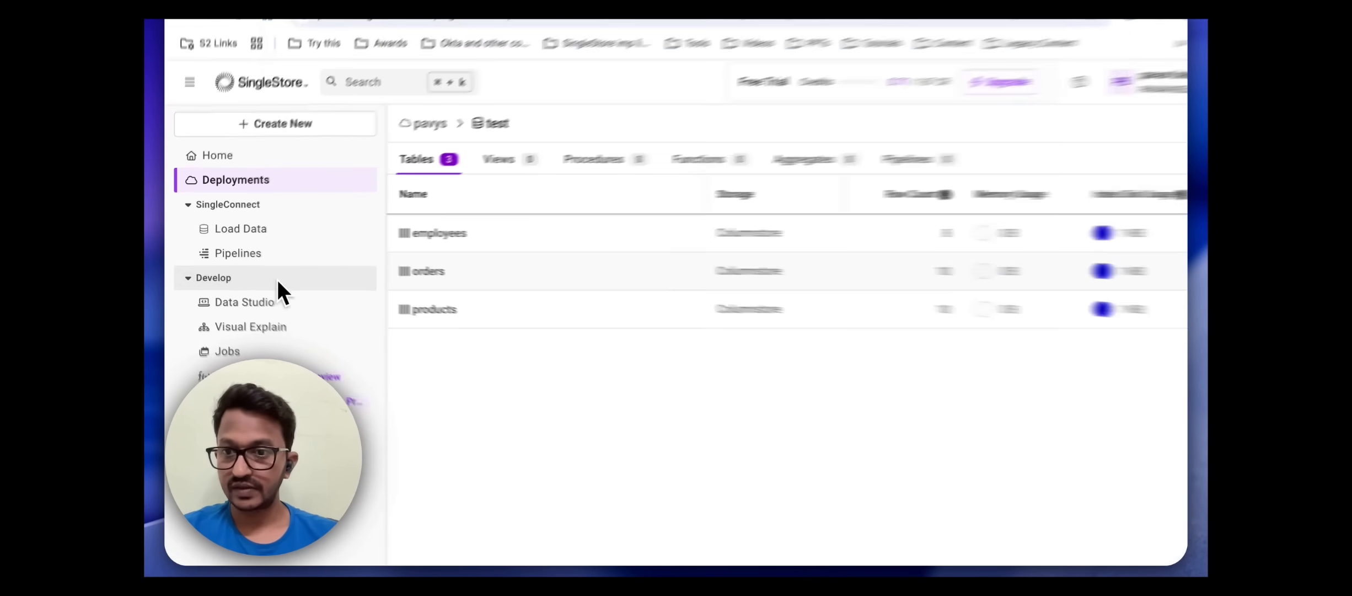
Create a new SQL file on the test database and run the employees-by-department query
{"action": "left_click", "coordinate": [1088, 216]}
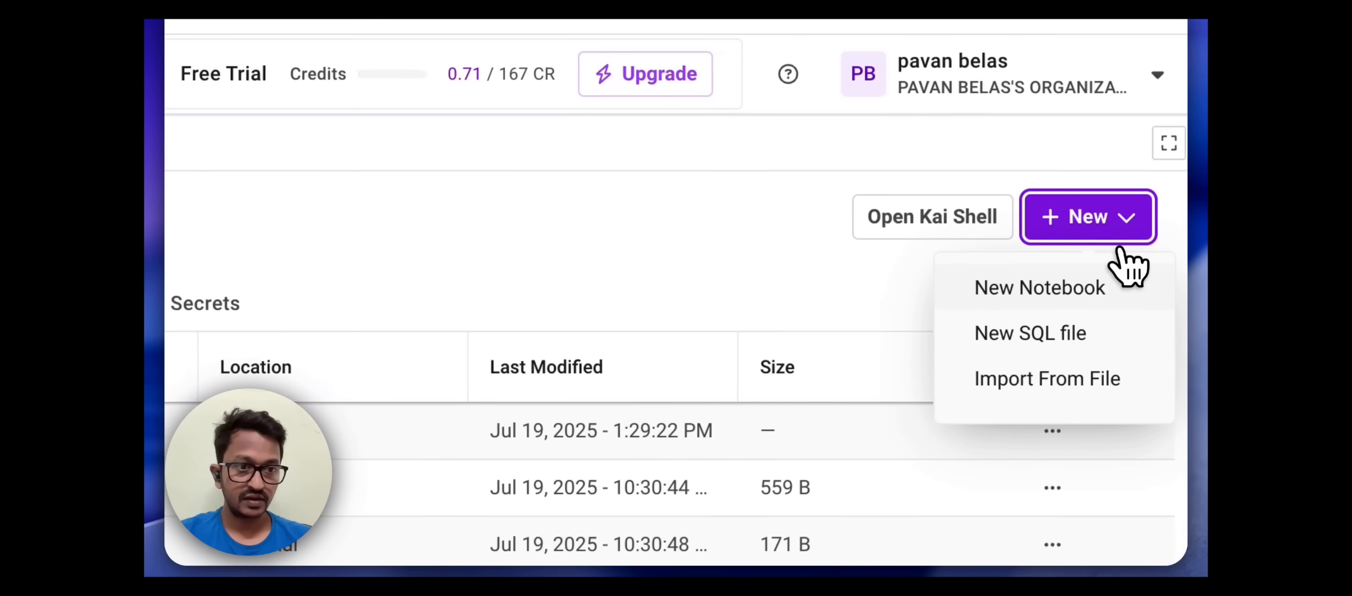
{"action": "left_click", "coordinate": [1029, 333]}
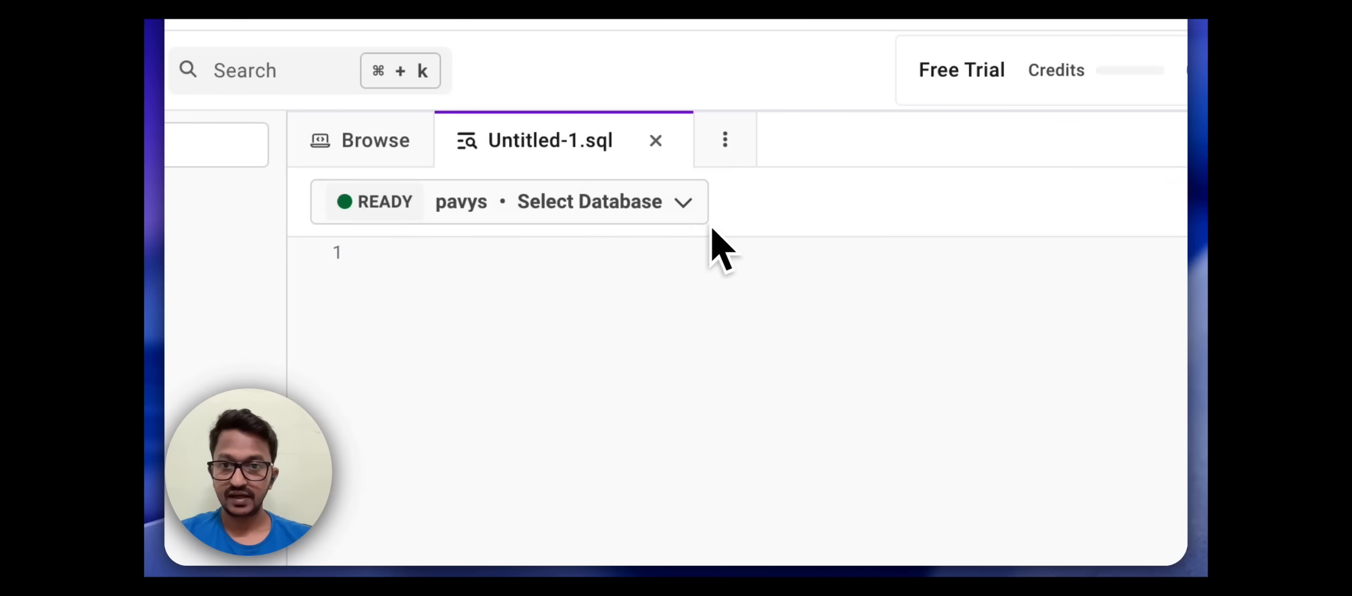
{"action": "left_click", "coordinate": [590, 201]}
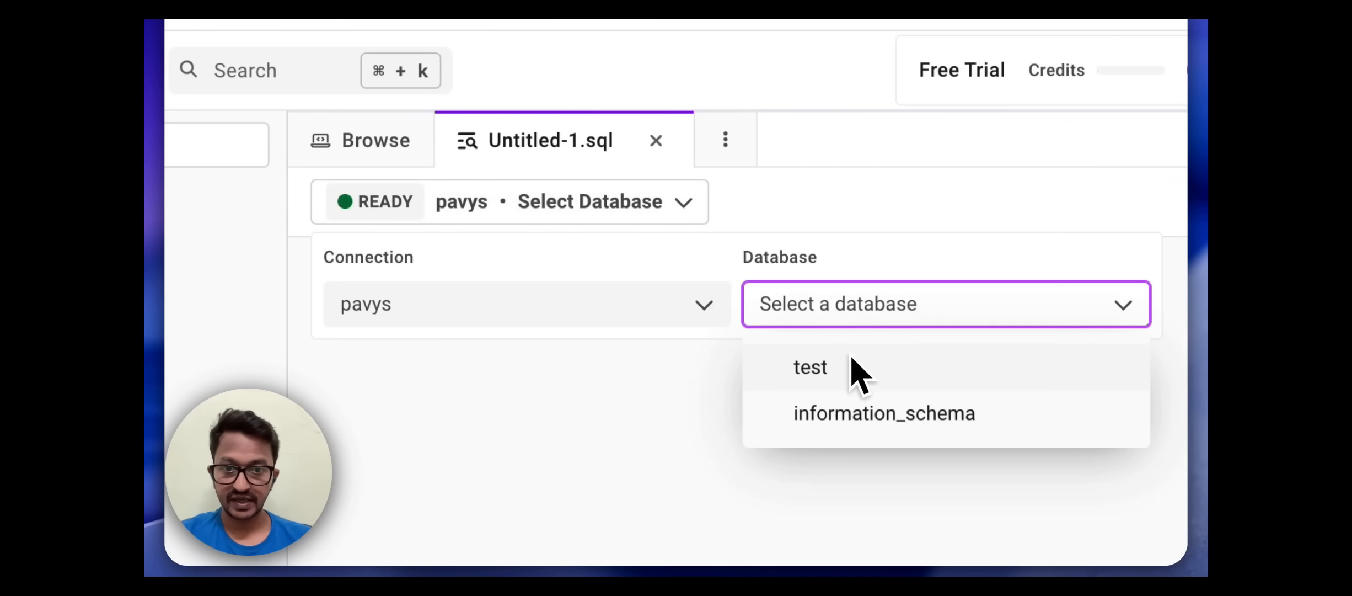
{"action": "left_click", "coordinate": [810, 366]}
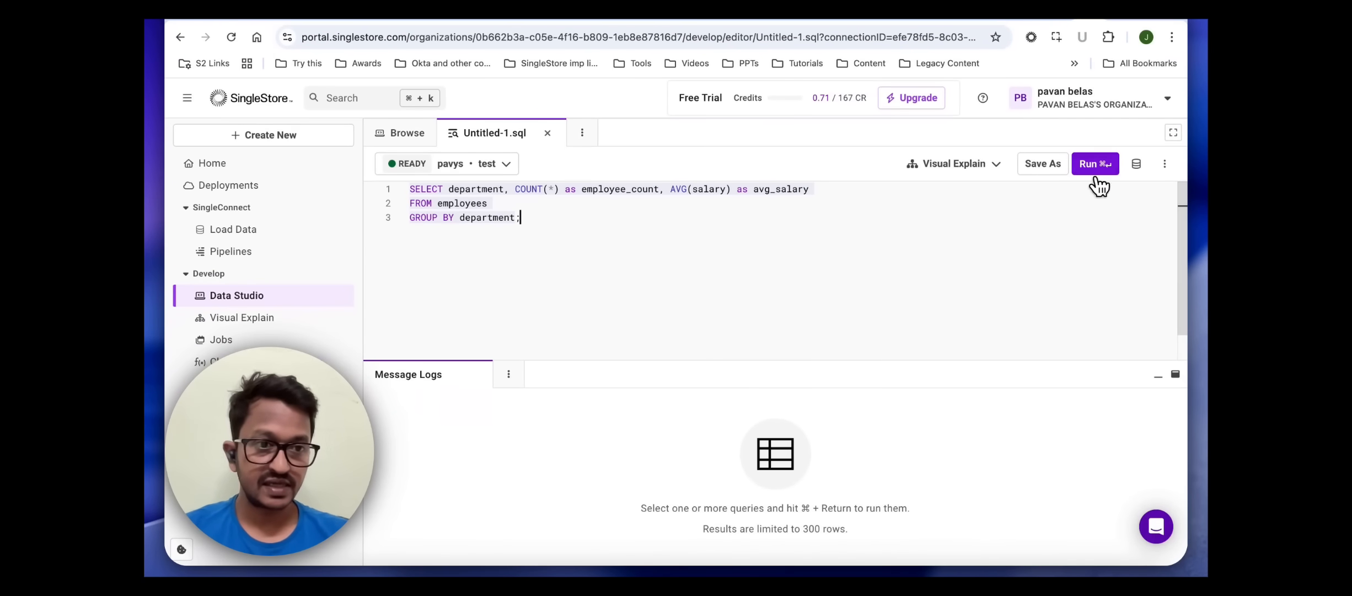
{"action": "left_click", "coordinate": [1094, 164]}
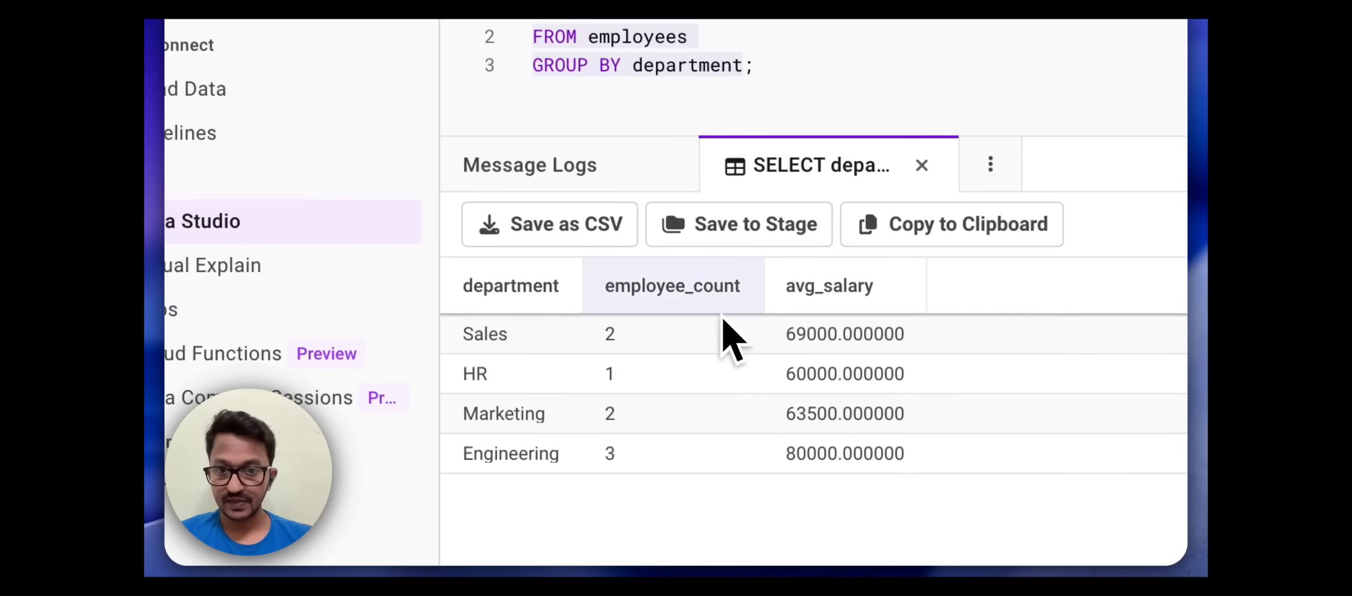
{"action": "mouse_move", "coordinate": [828, 371]}
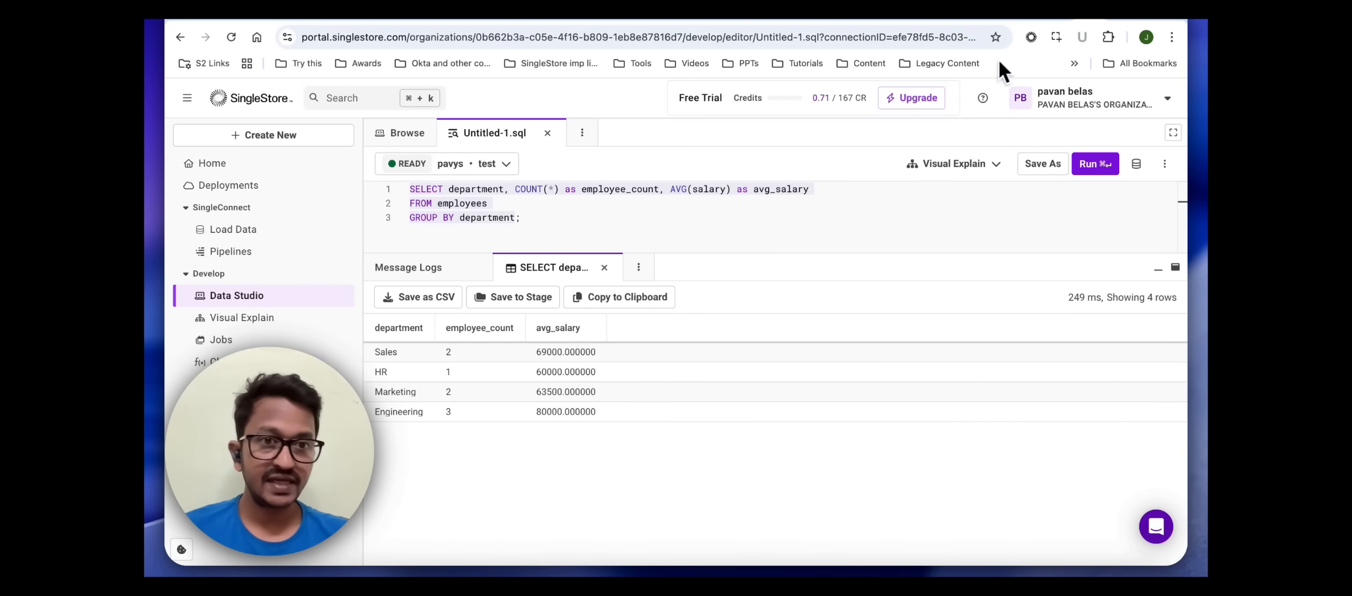
{"action": "mouse_move", "coordinate": [936, 36]}
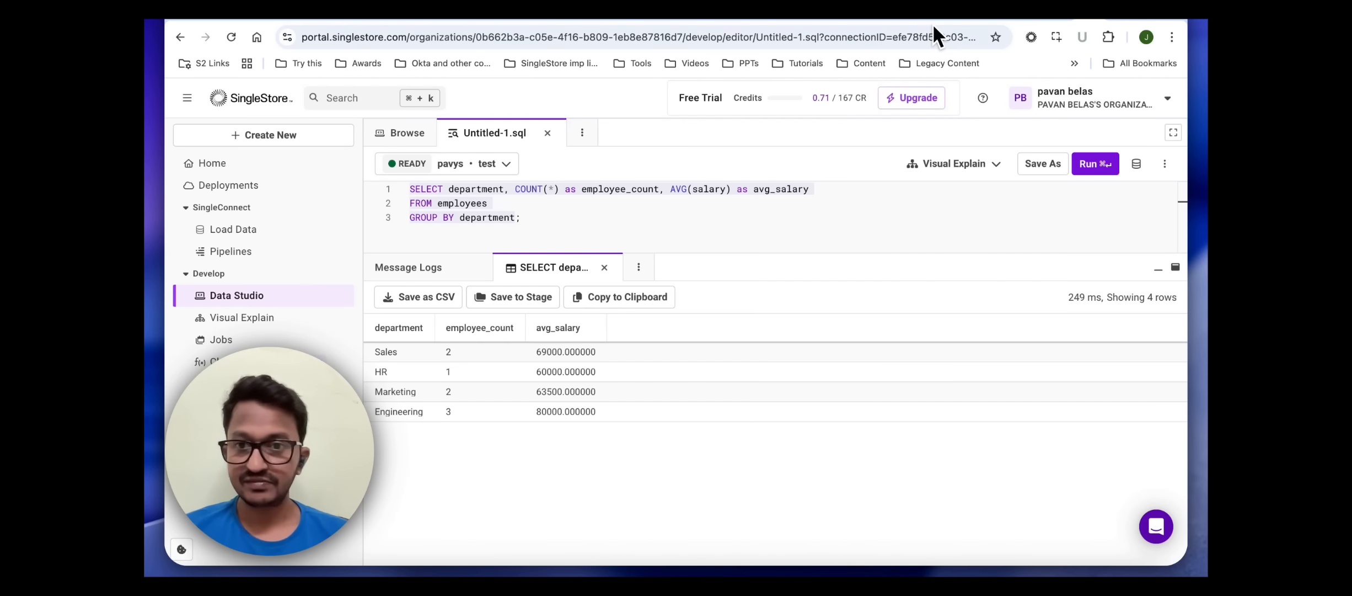
{"action": "mouse_move", "coordinate": [938, 92]}
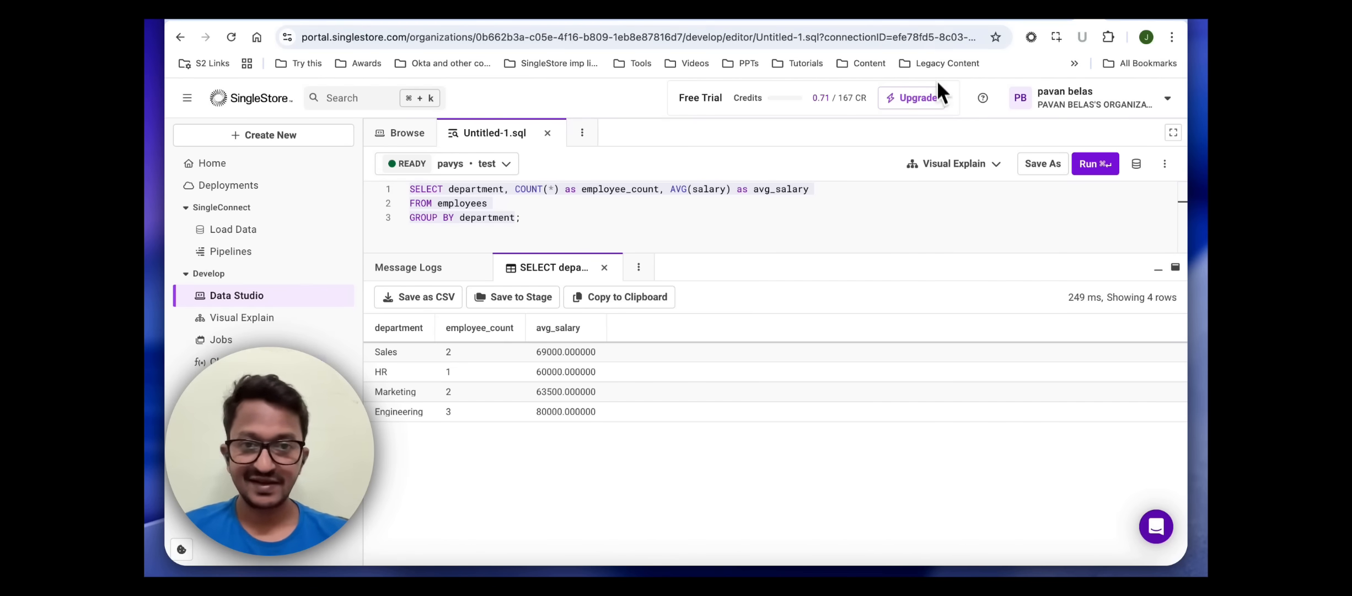